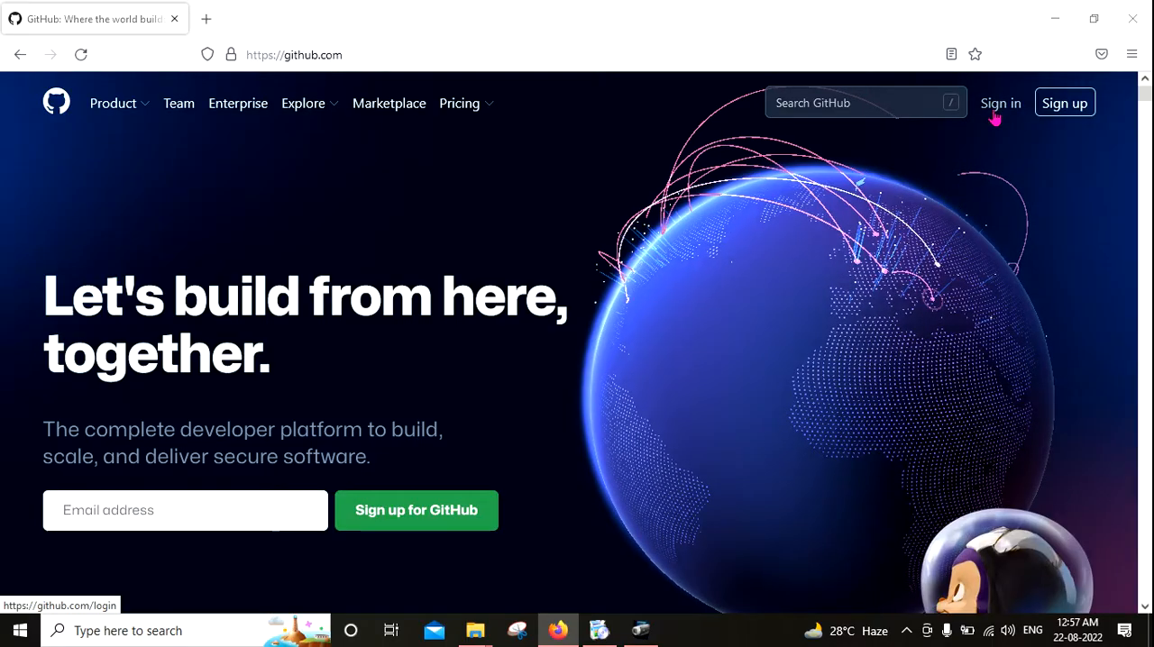
mouse_move(985, 310)
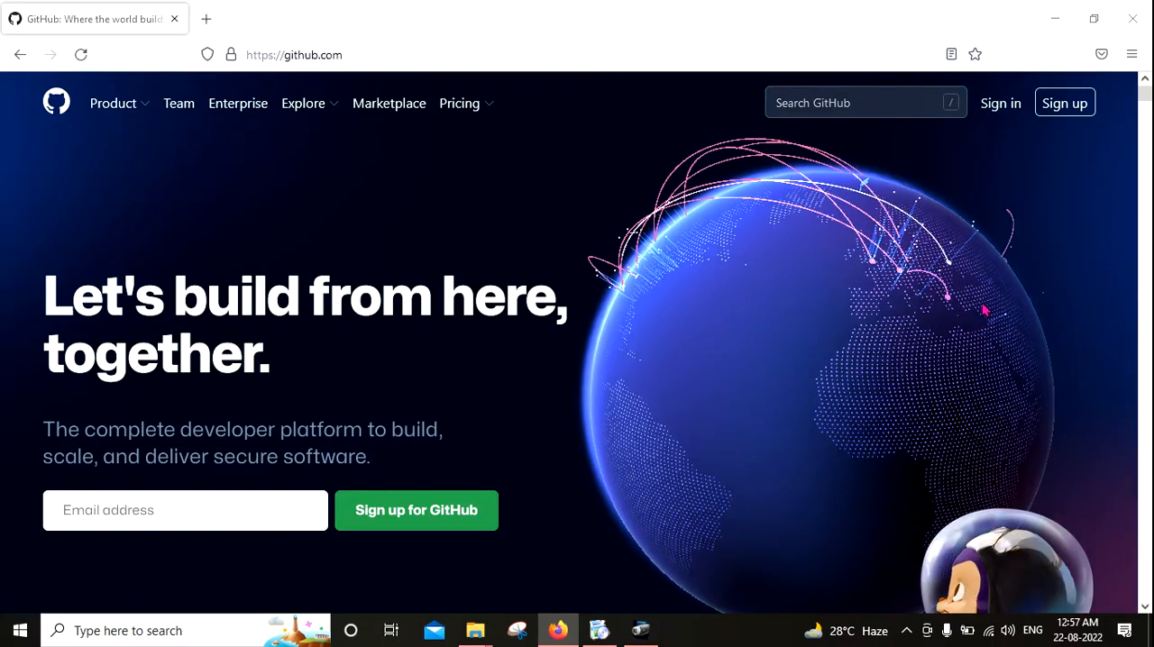
mouse_move(1063, 102)
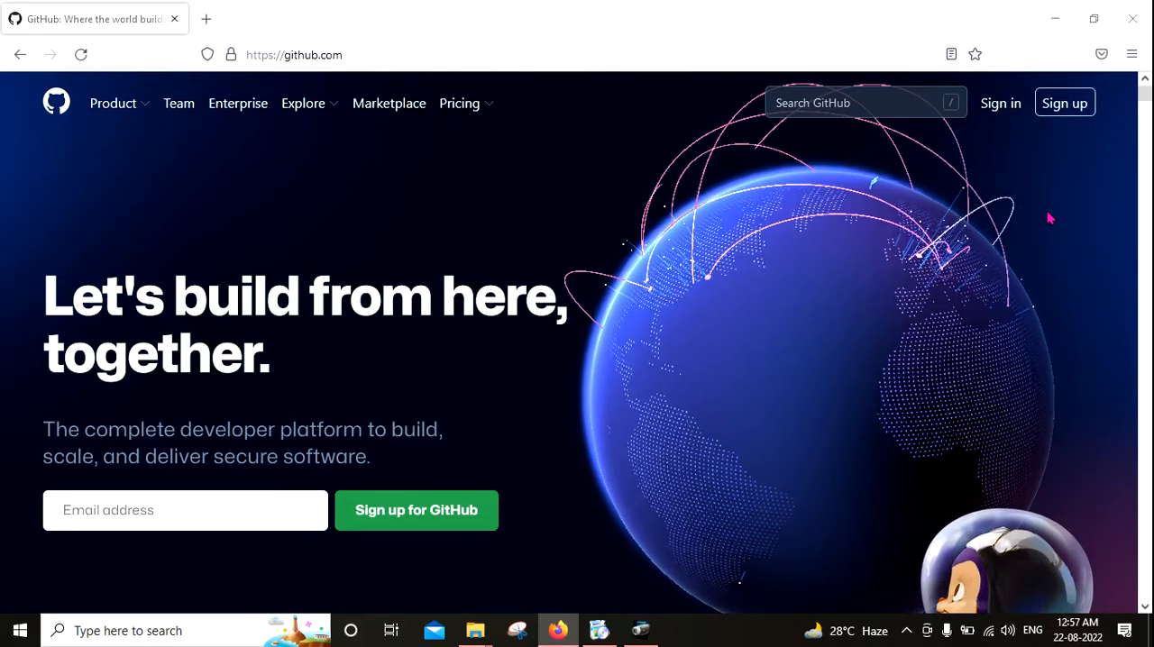
mouse_move(999, 102)
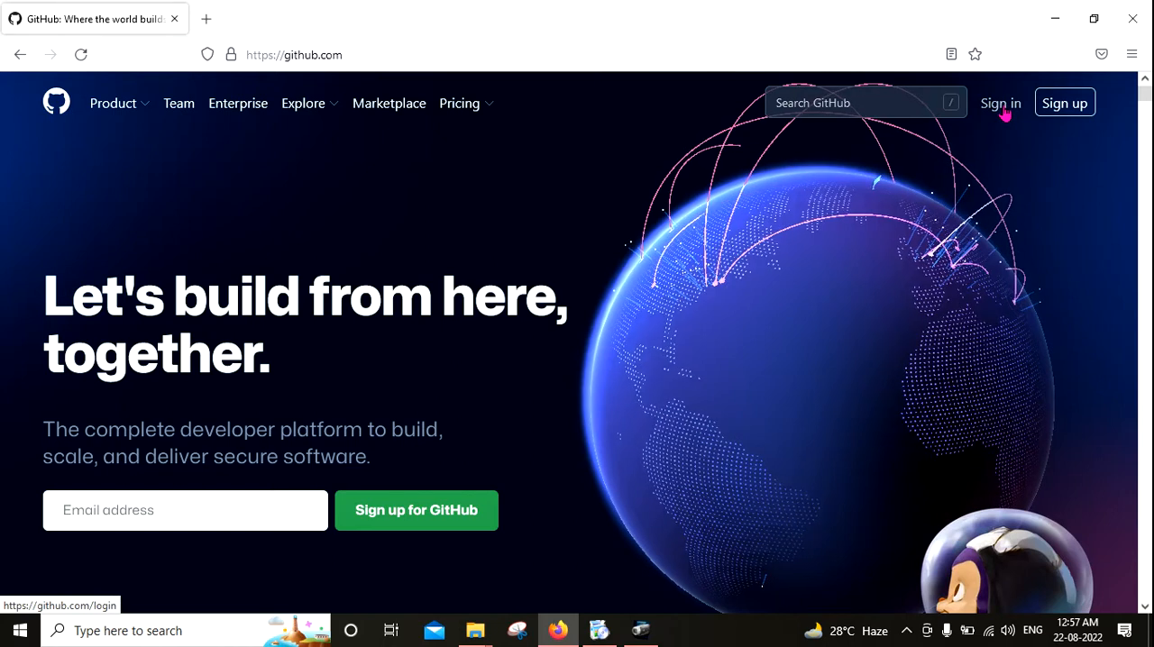
Sign in with the saved username and password to reach the personal dashboard
left_click(999, 103)
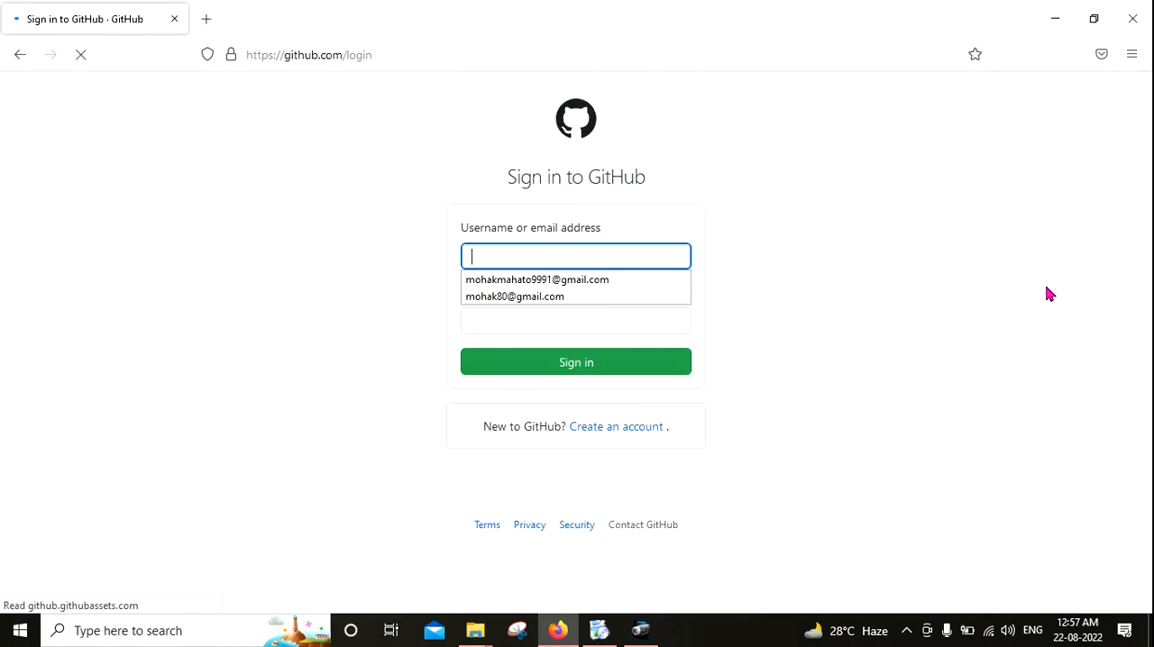
left_click(514, 296)
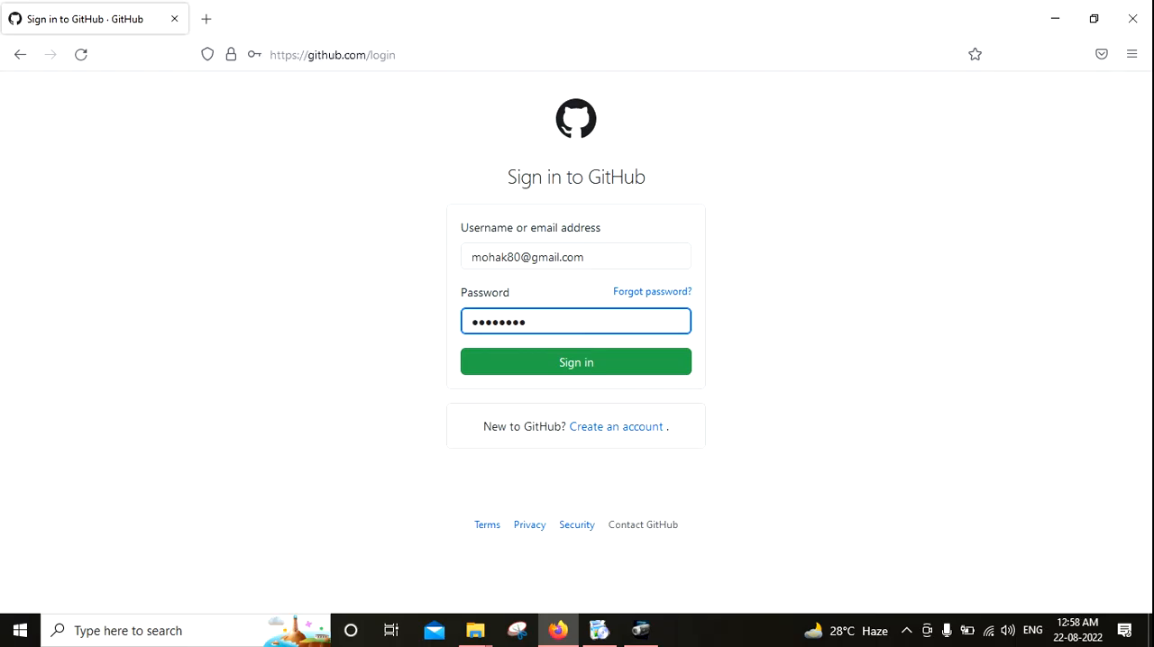
type("••")
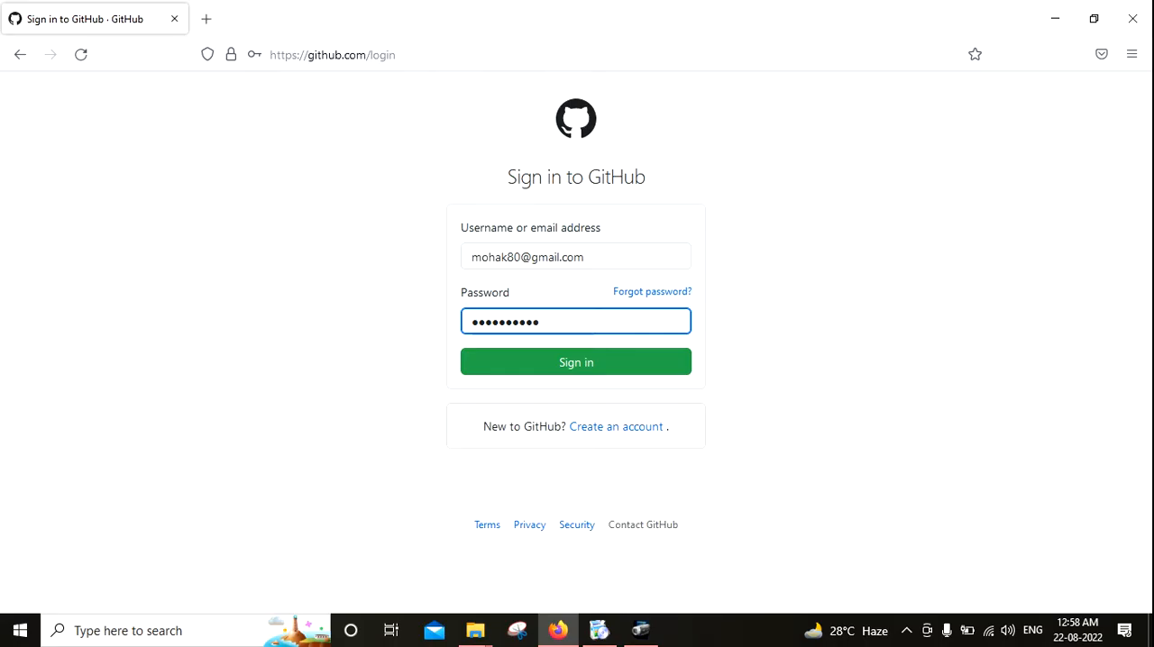
left_click(575, 361)
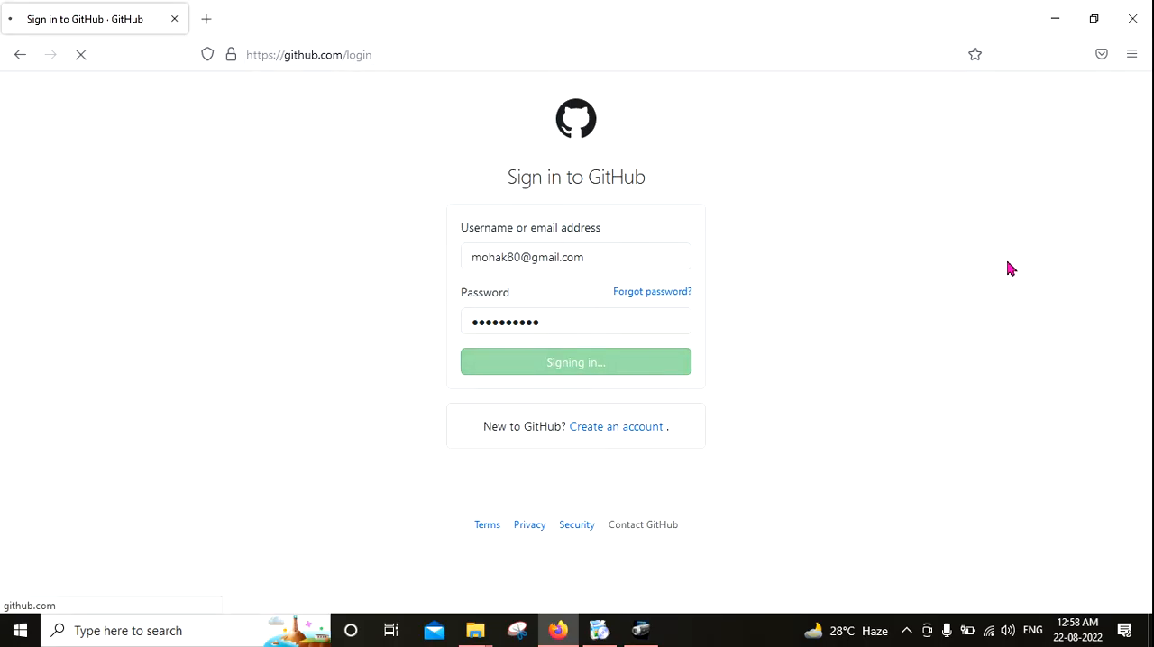
left_click(575, 360)
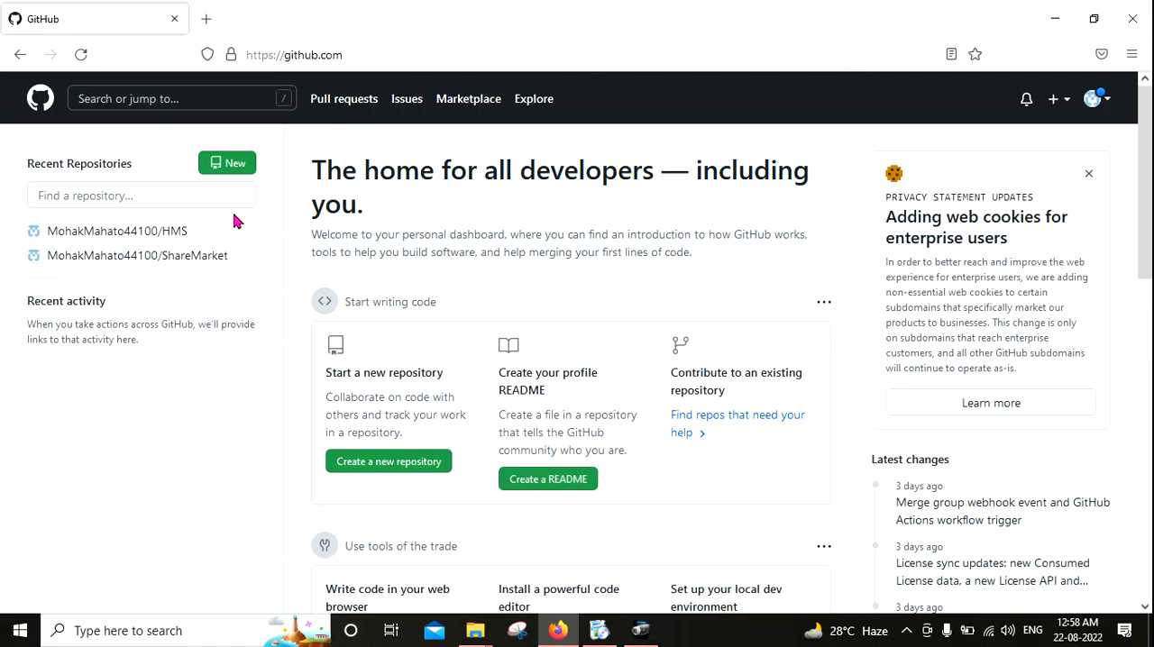
mouse_move(87, 230)
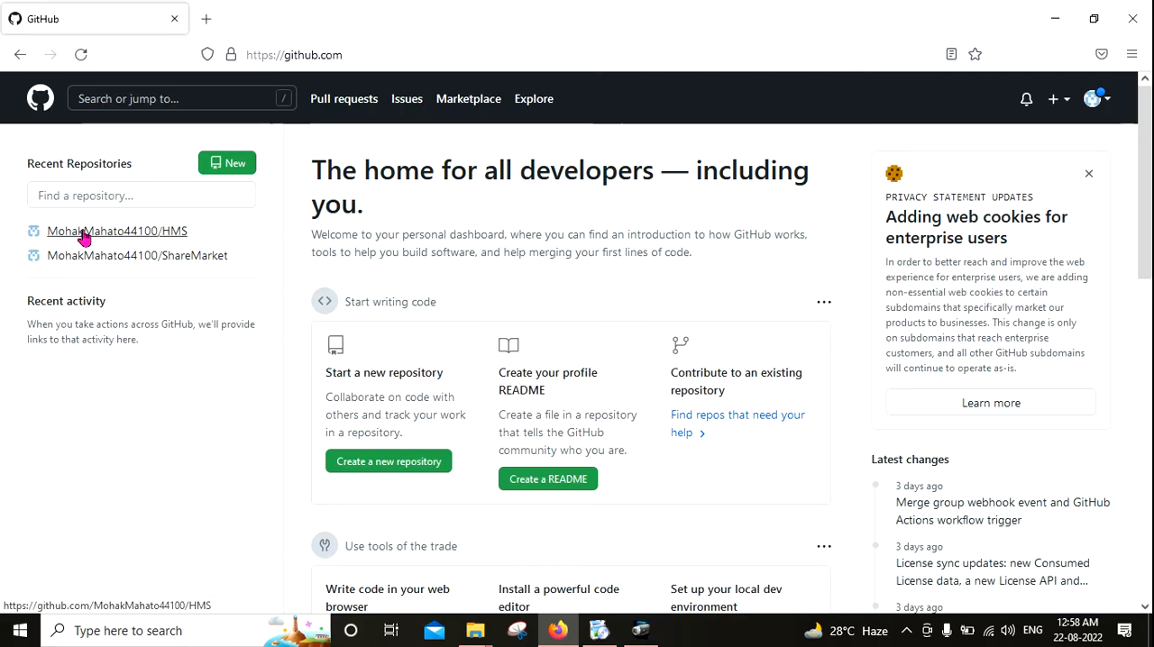
mouse_move(115, 231)
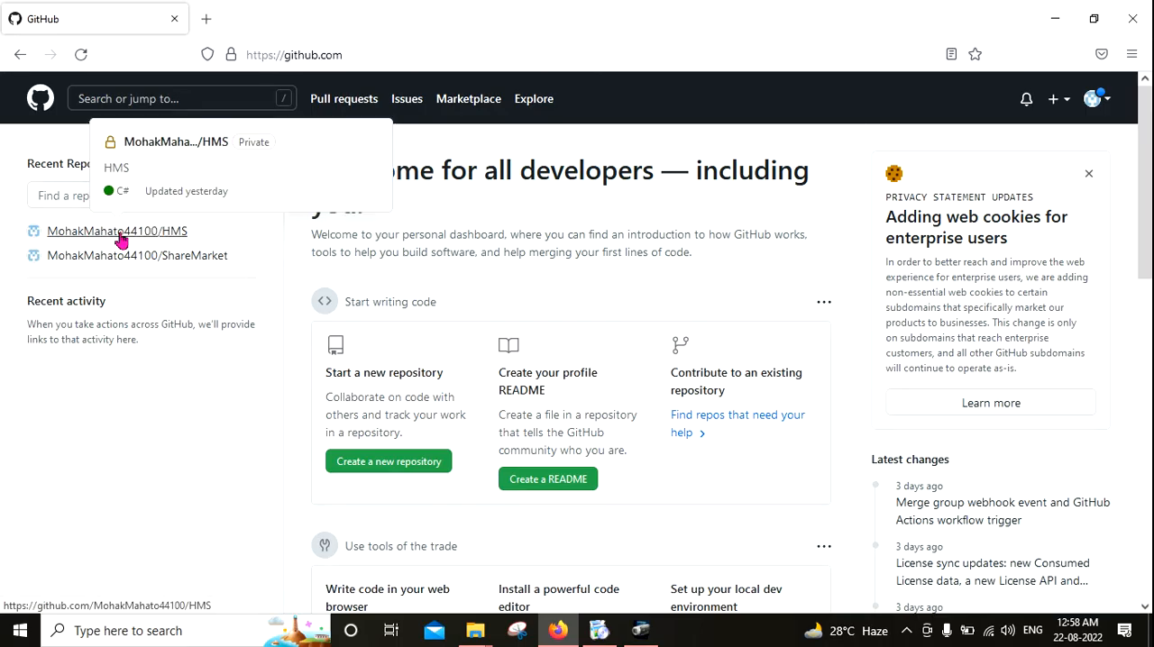
mouse_move(99, 246)
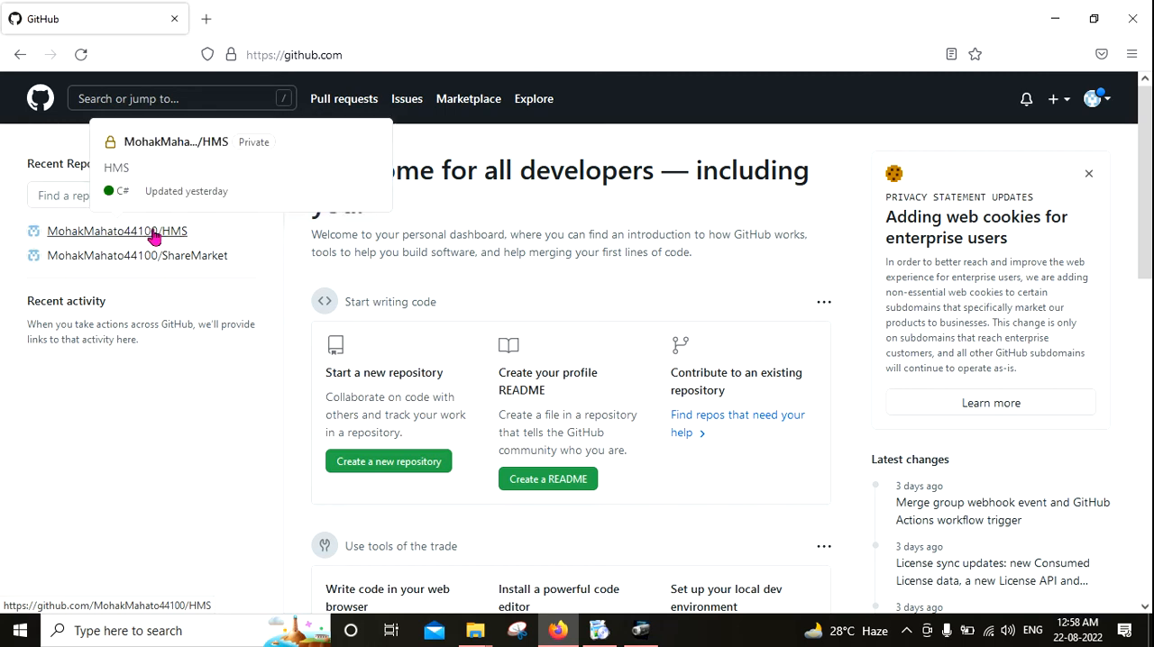
Go to the MohakMahato44100/HMS repository and its General settings page
left_click(115, 231)
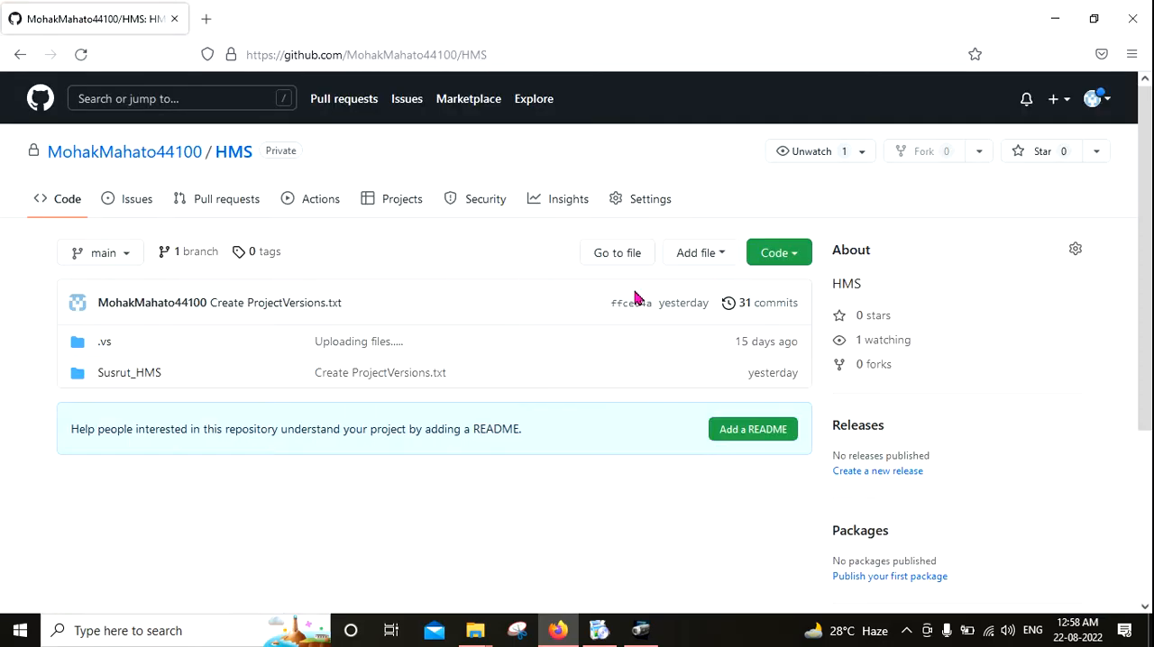
mouse_move(331, 152)
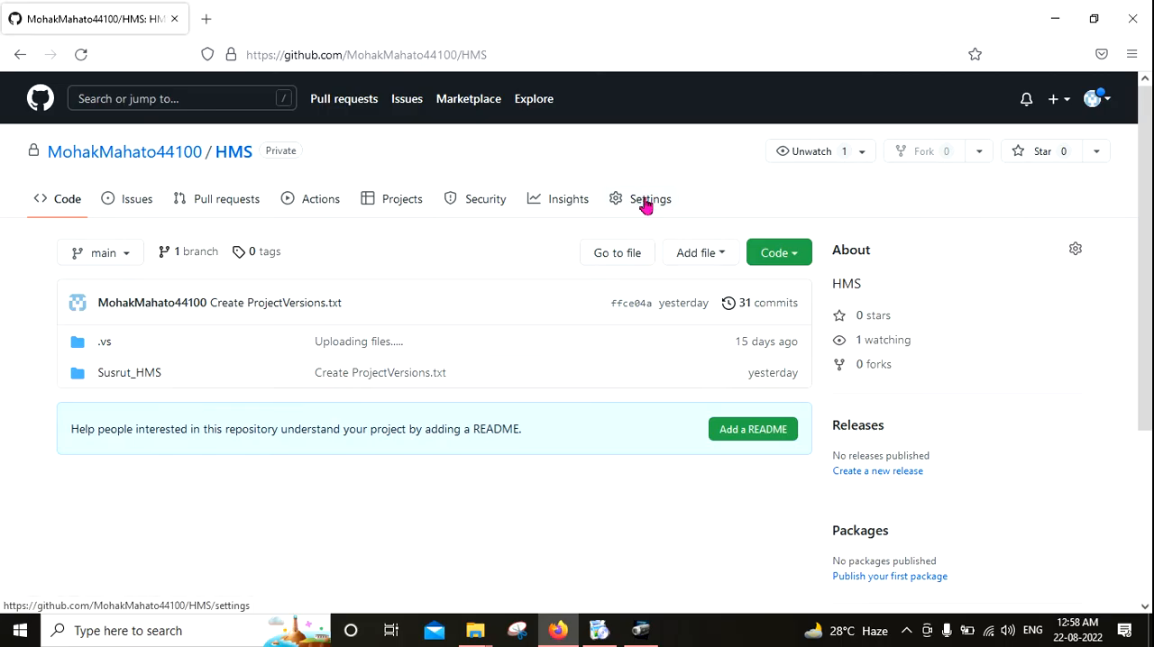
left_click(649, 198)
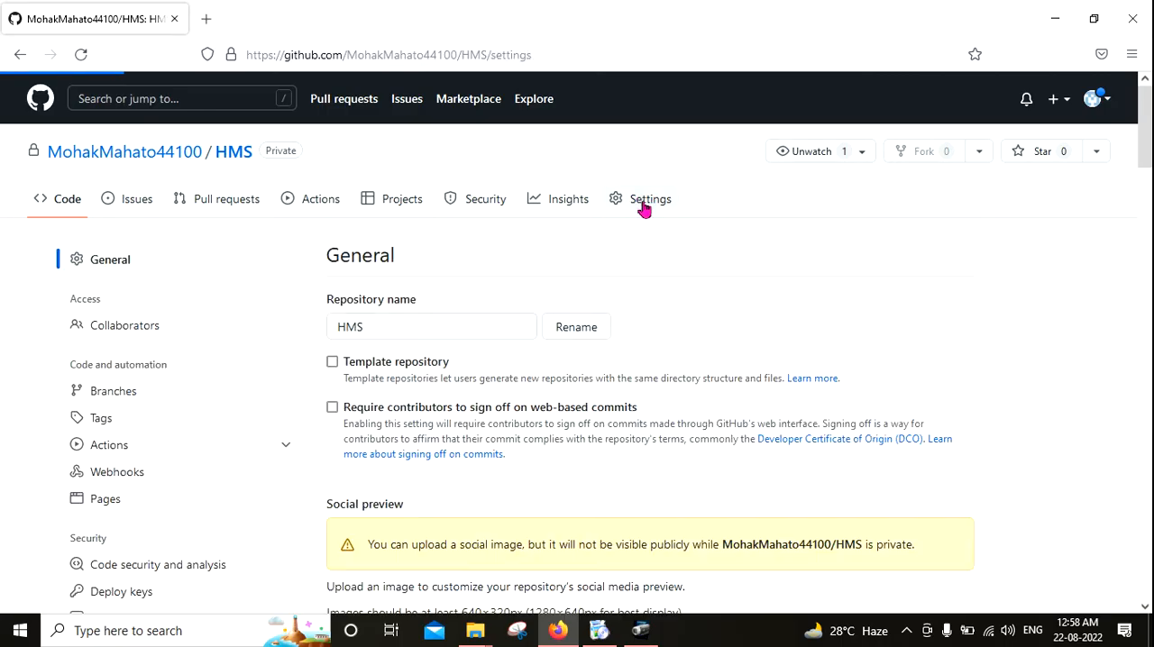
left_click(649, 198)
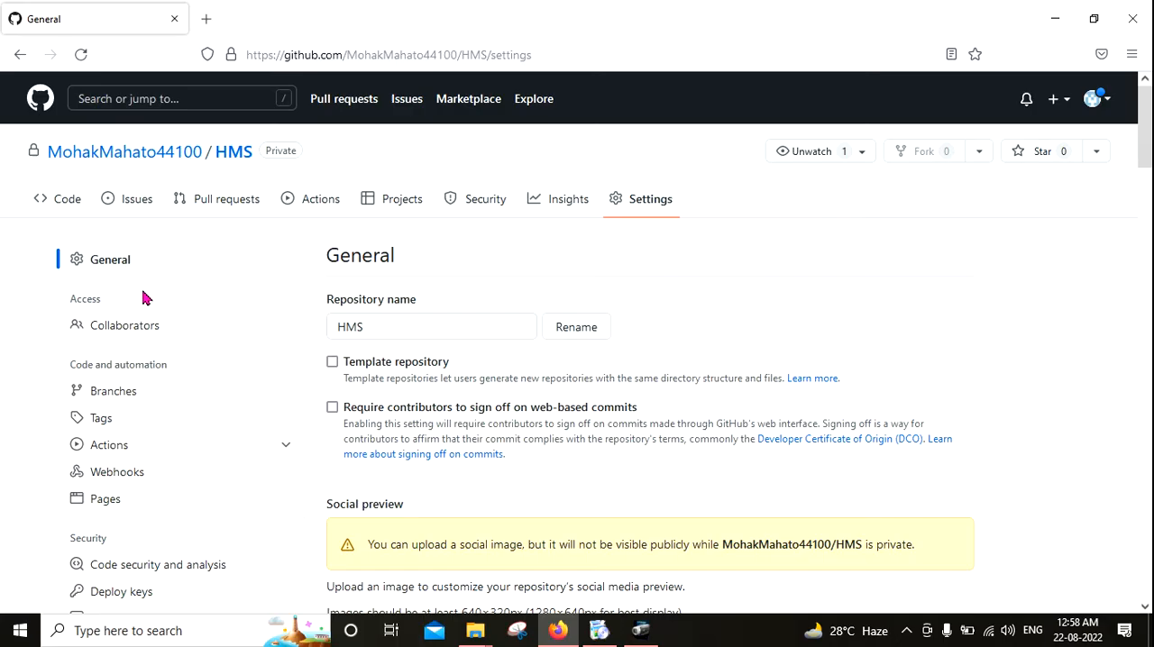
mouse_move(72, 315)
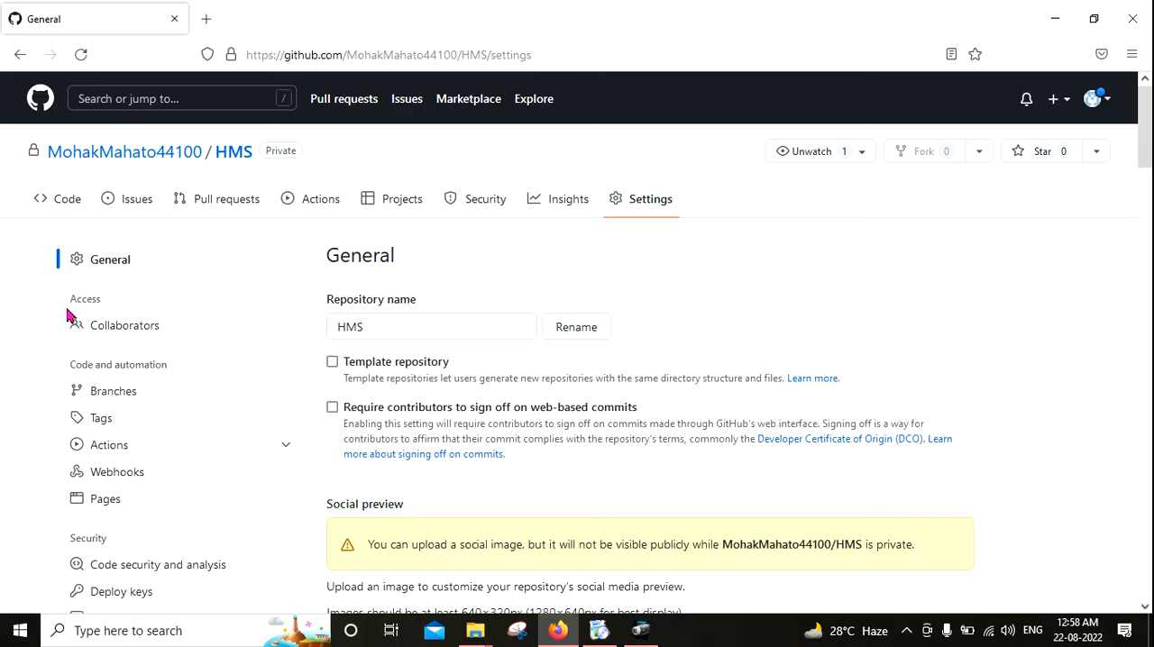
mouse_move(124, 324)
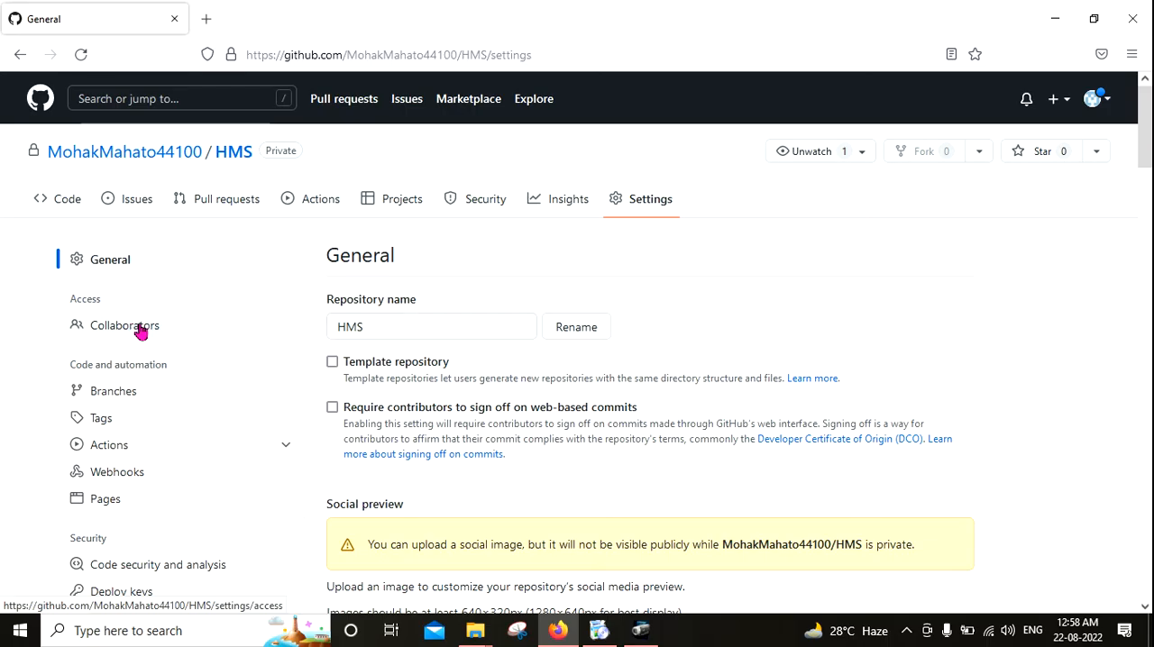
mouse_move(746, 350)
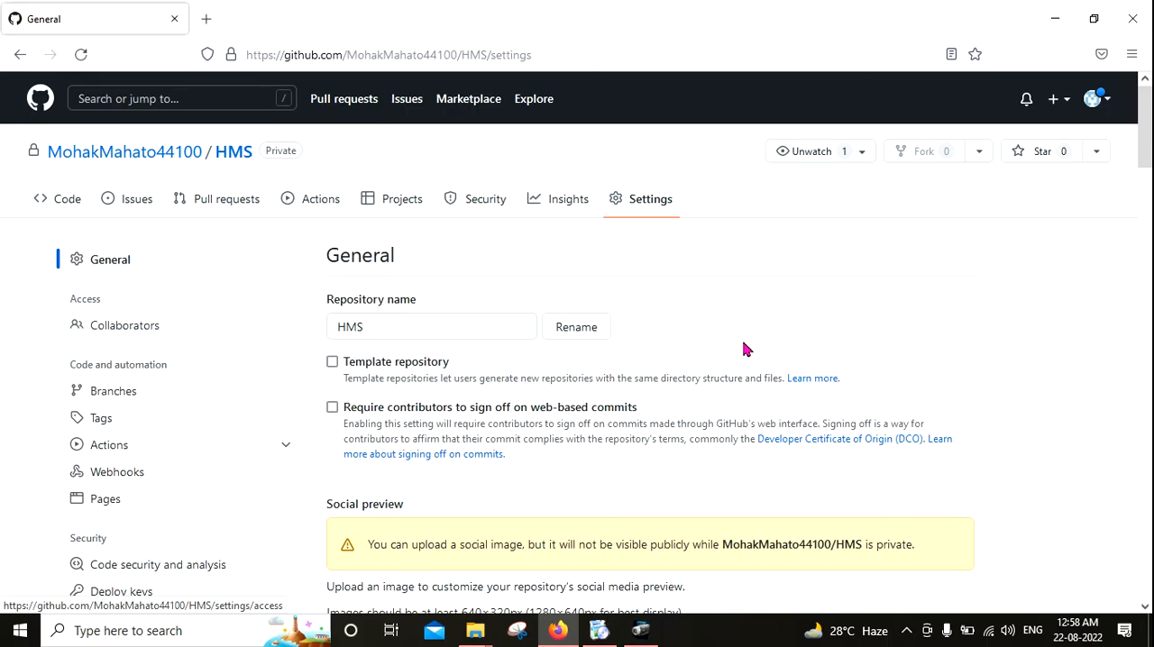
Show the Collaborators Manage access list with HMS's three existing collaborators
left_click(126, 324)
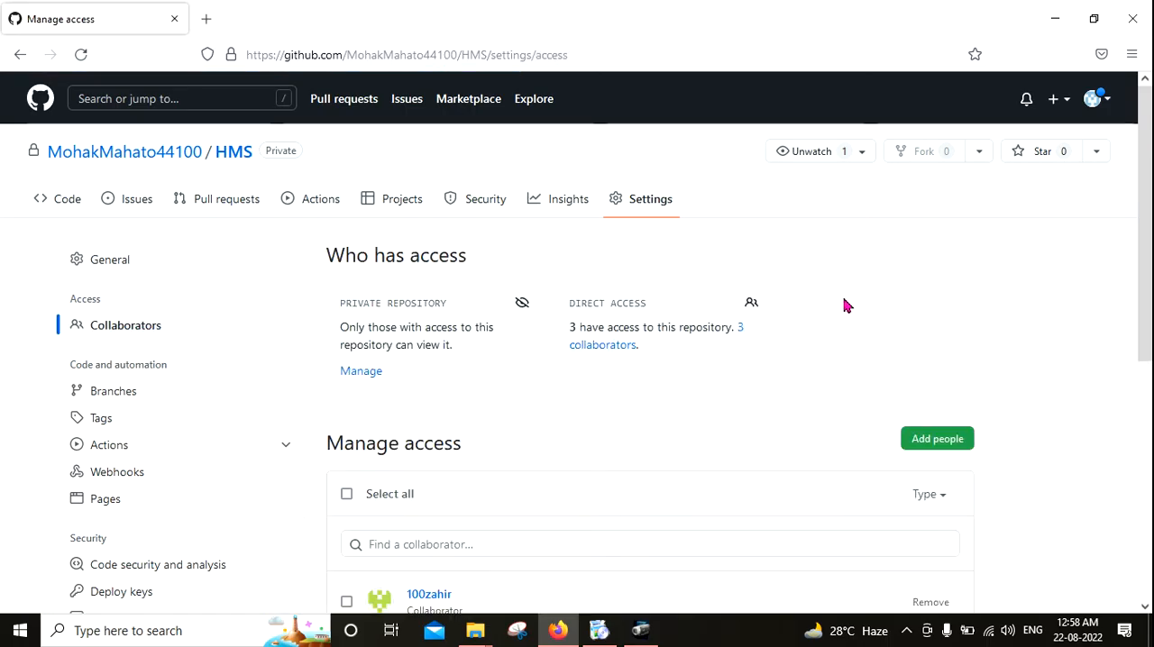
scroll("down", 3)
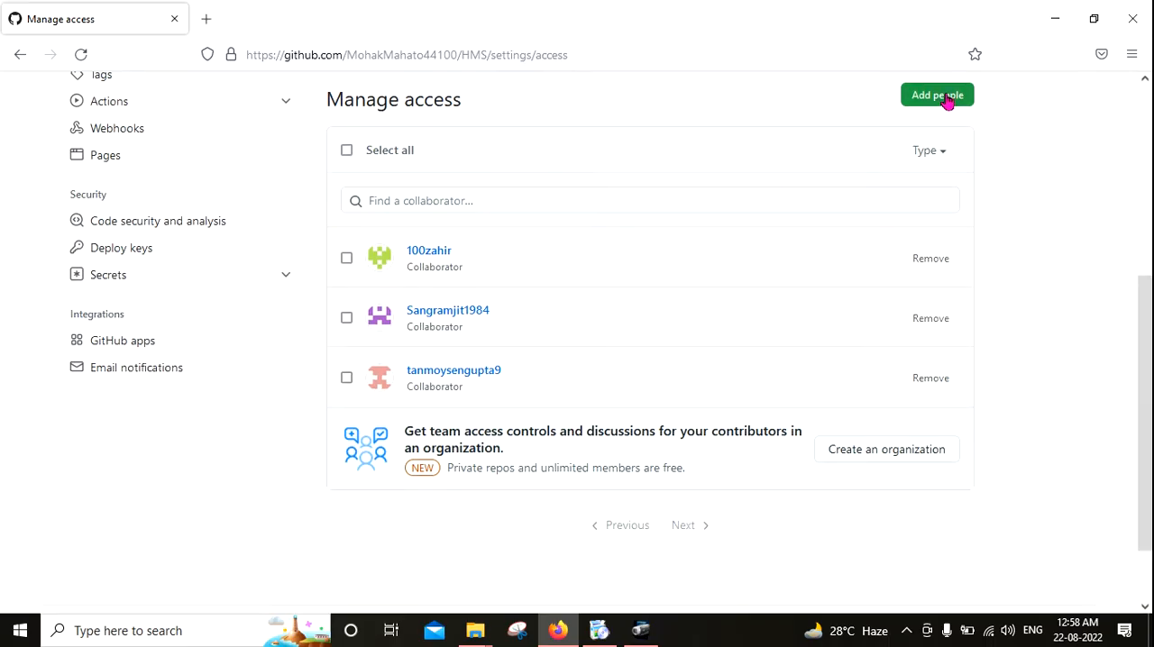
mouse_move(486, 280)
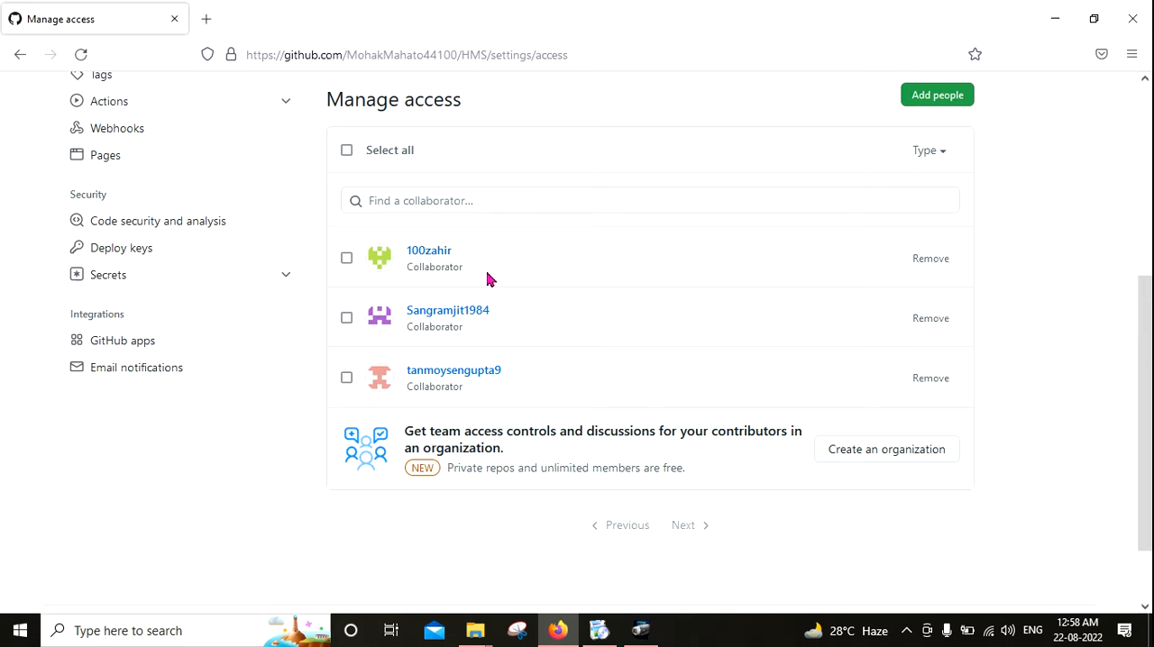
mouse_move(407, 245)
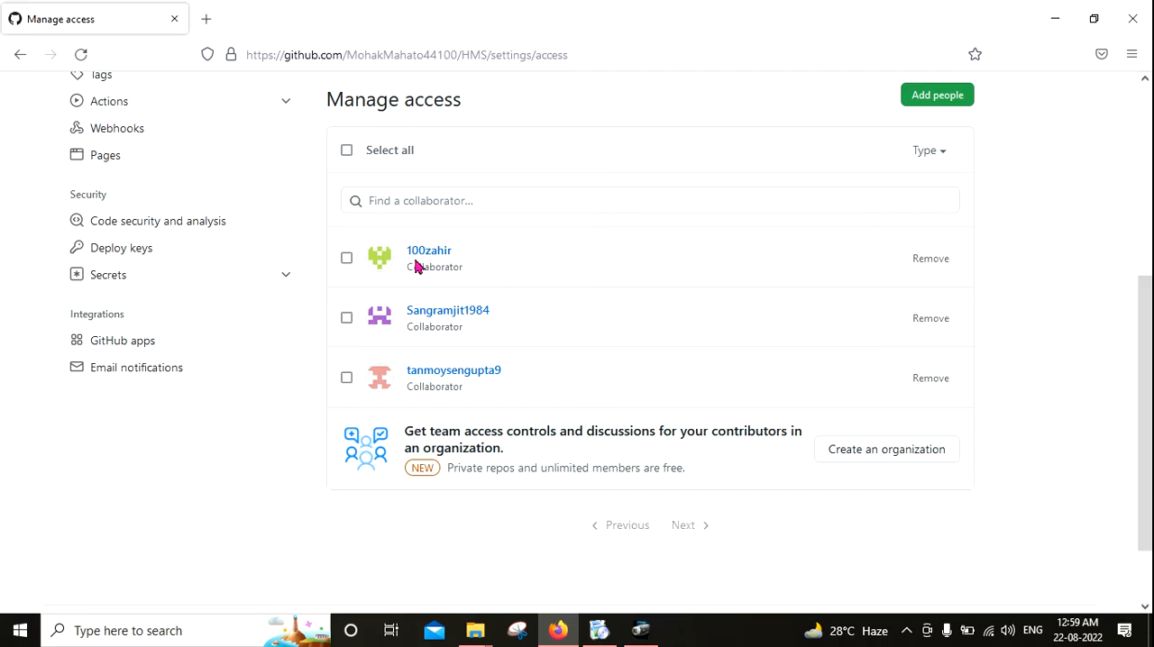
mouse_move(162, 148)
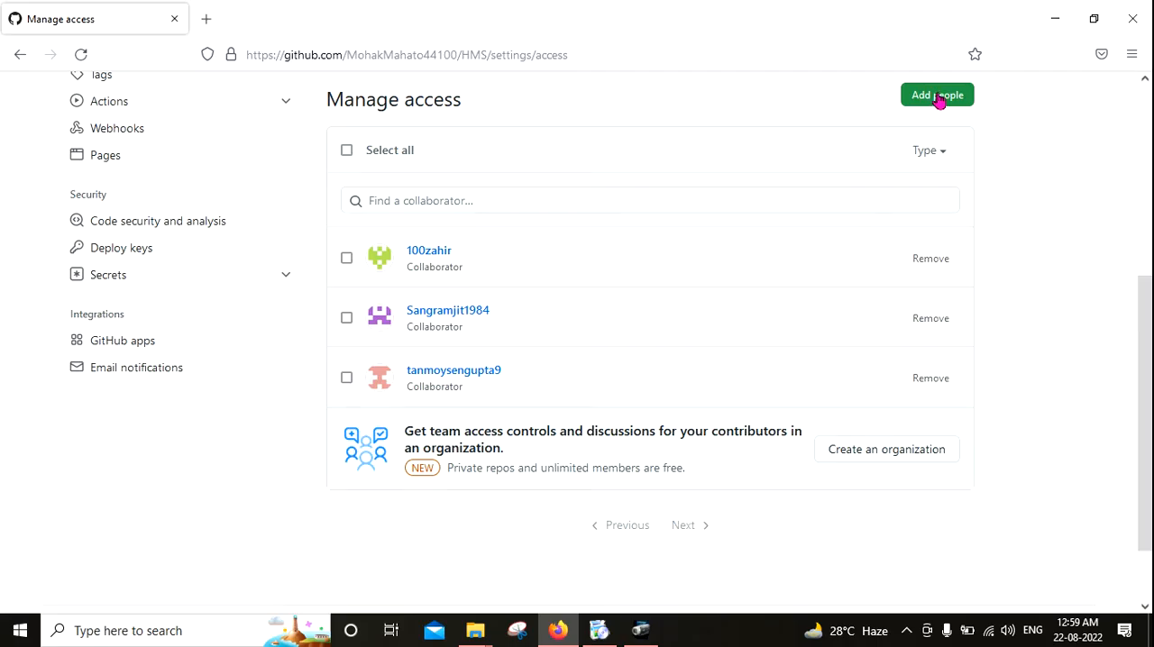
left_click(938, 95)
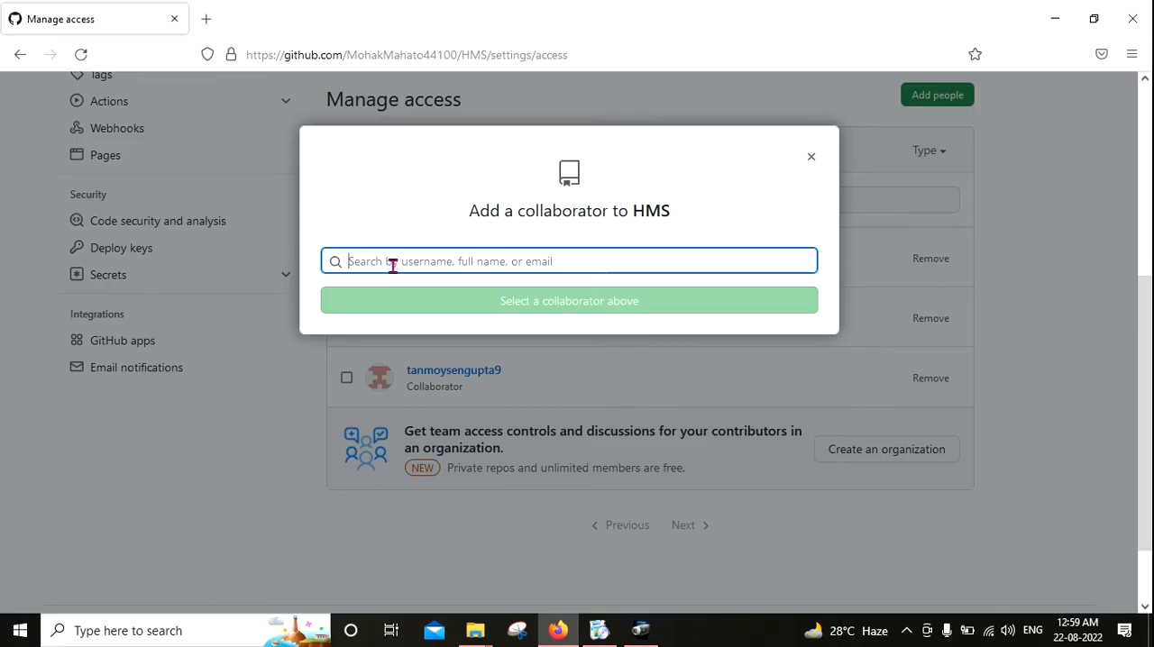
mouse_move(466, 284)
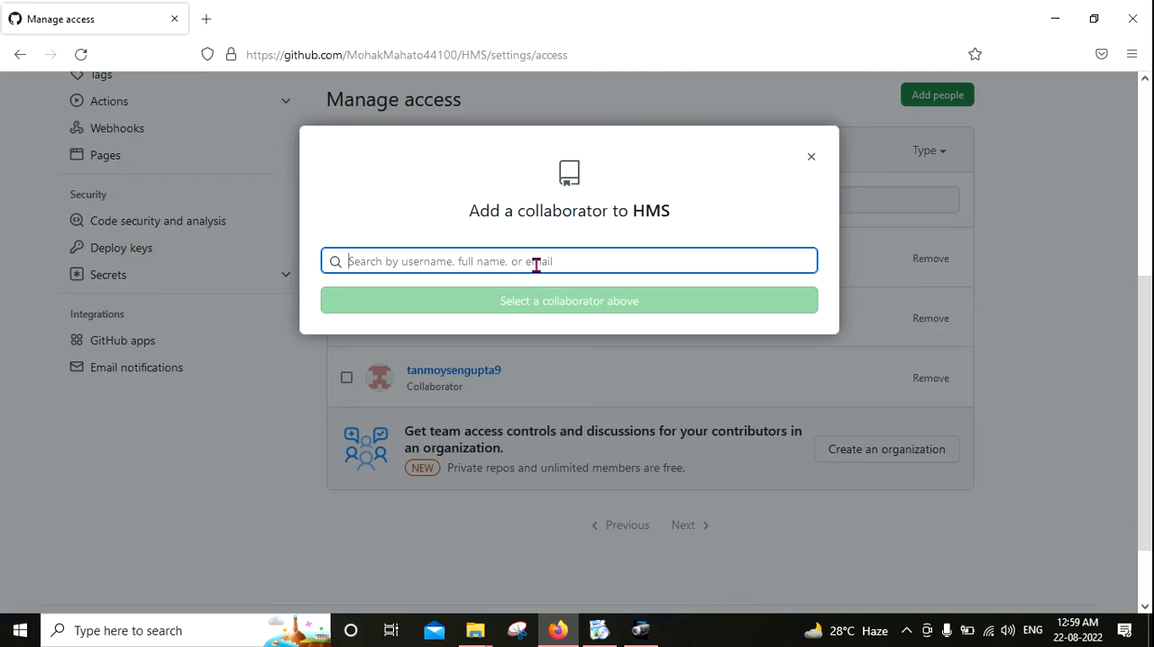
mouse_move(507, 282)
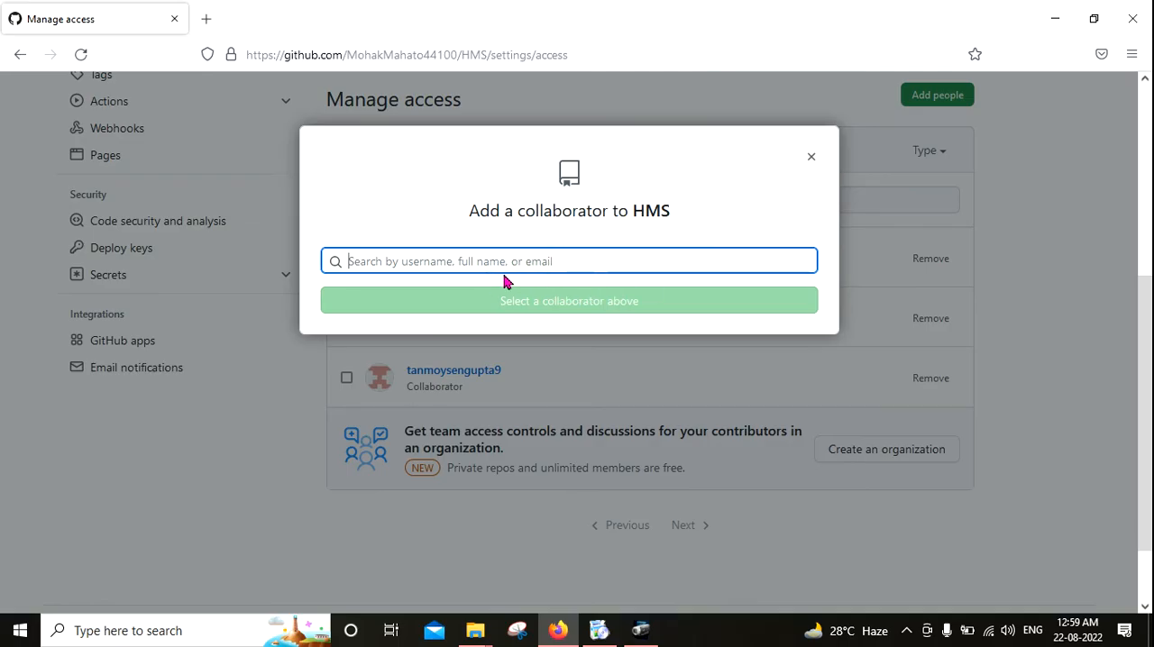
left_click(570, 299)
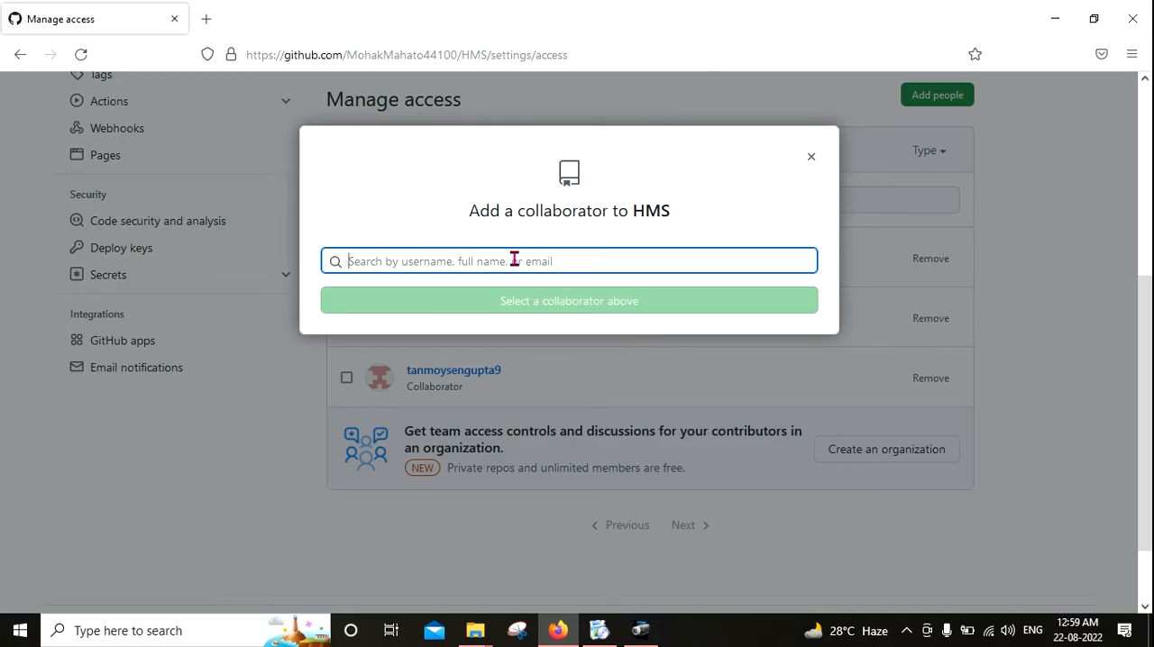
mouse_move(550, 259)
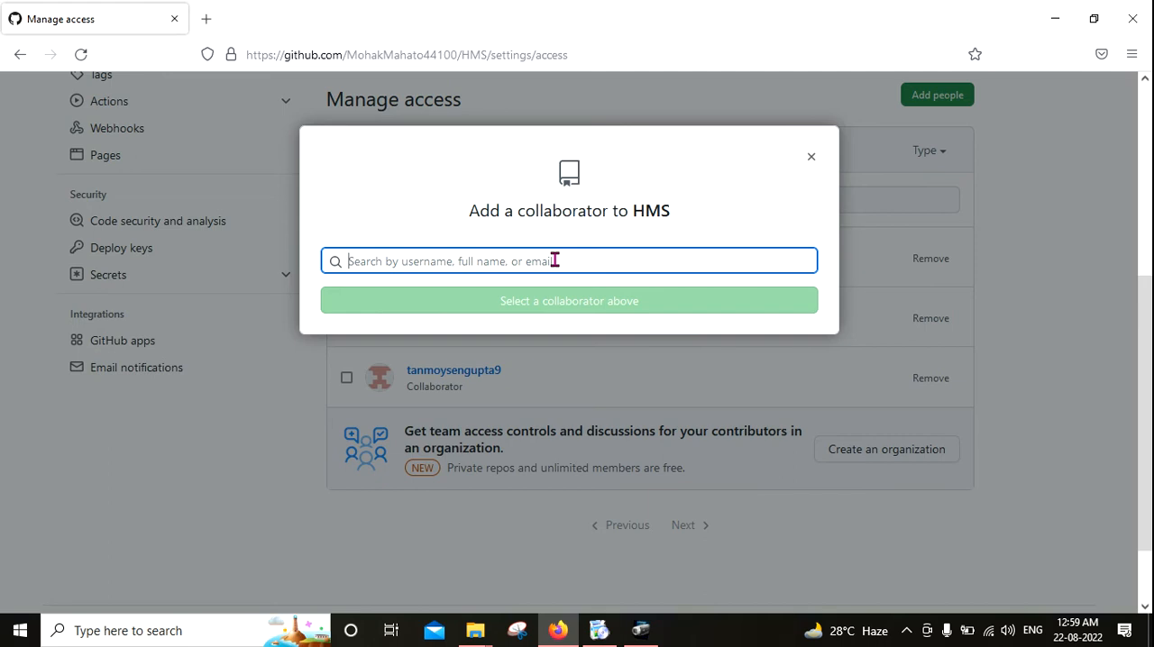
mouse_move(426, 195)
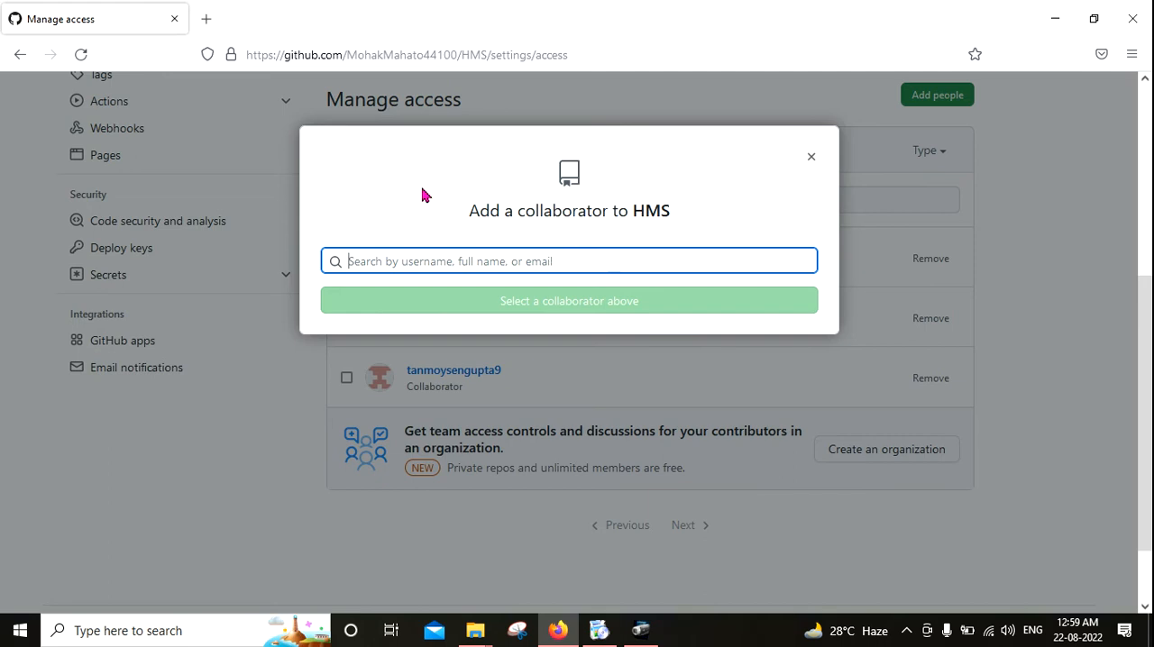
mouse_move(513, 198)
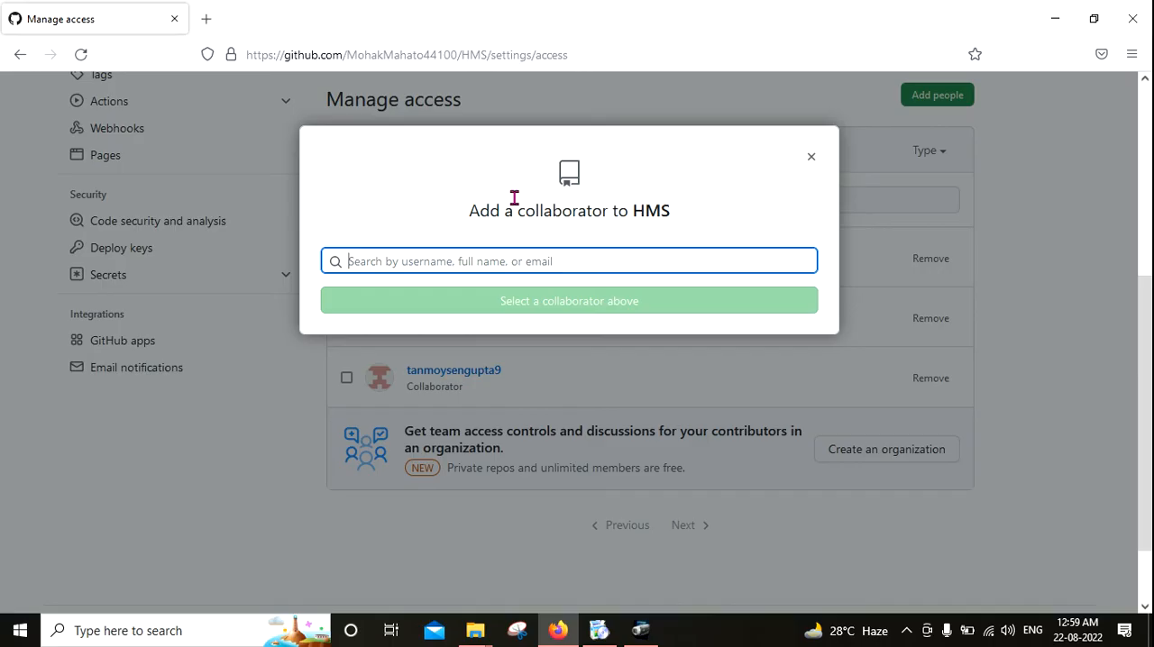
mouse_move(626, 267)
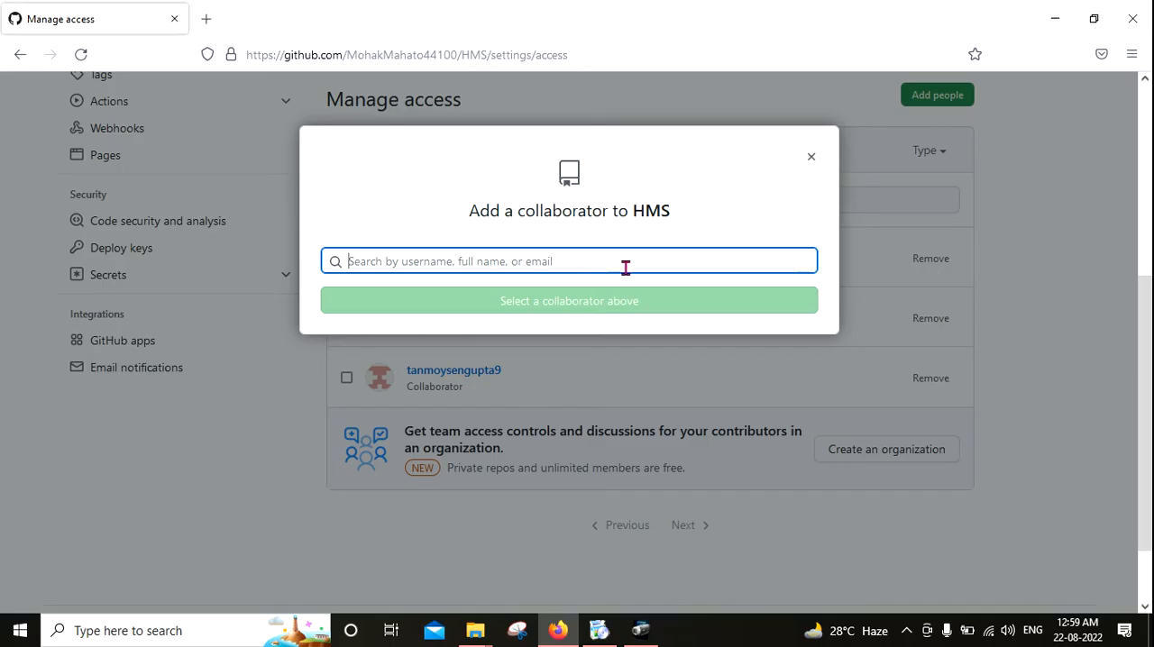
left_click(570, 299)
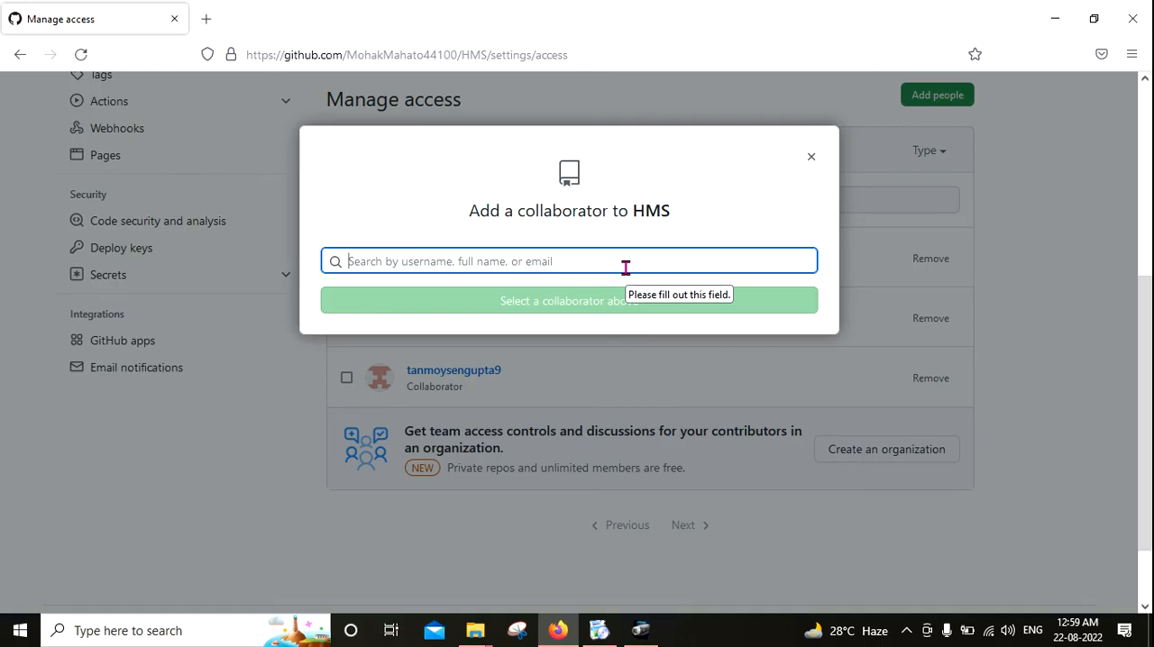
Search the collaborator field for the email 'abc@a' to list a matching user
type("abc@")
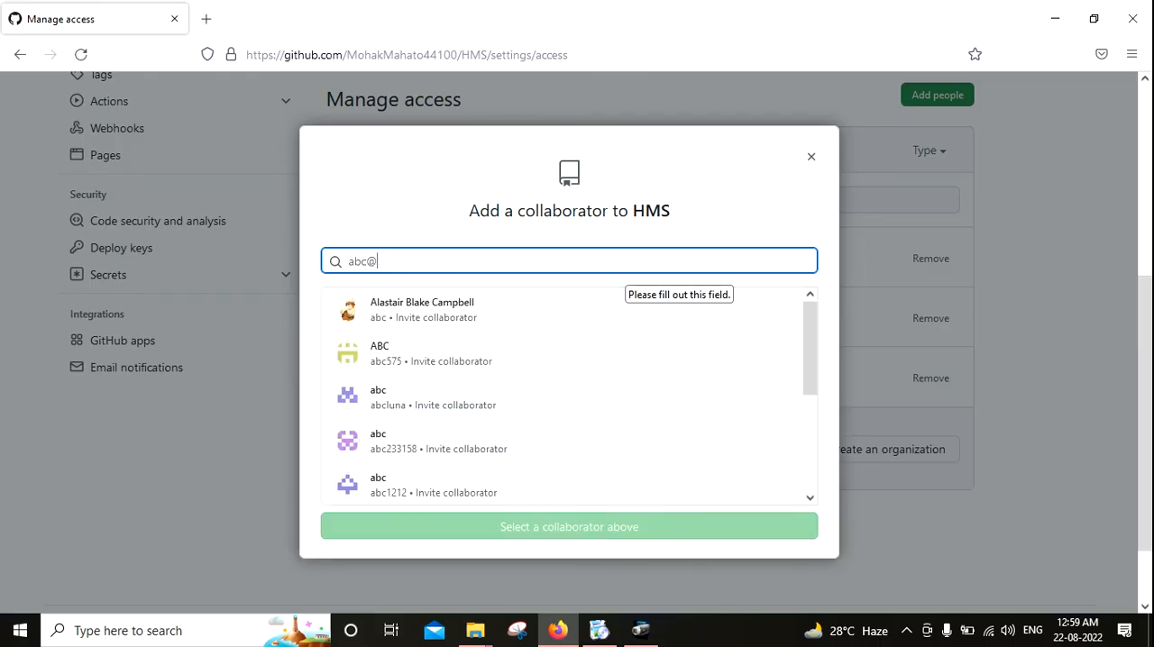
type("abc.com")
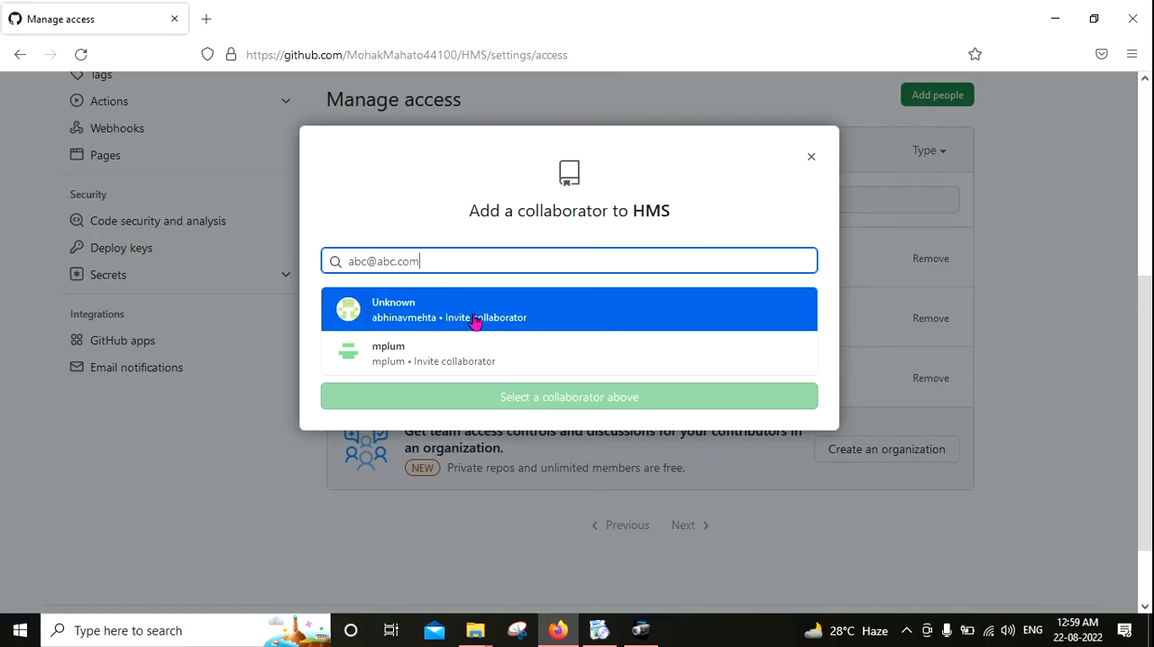
mouse_move(461, 321)
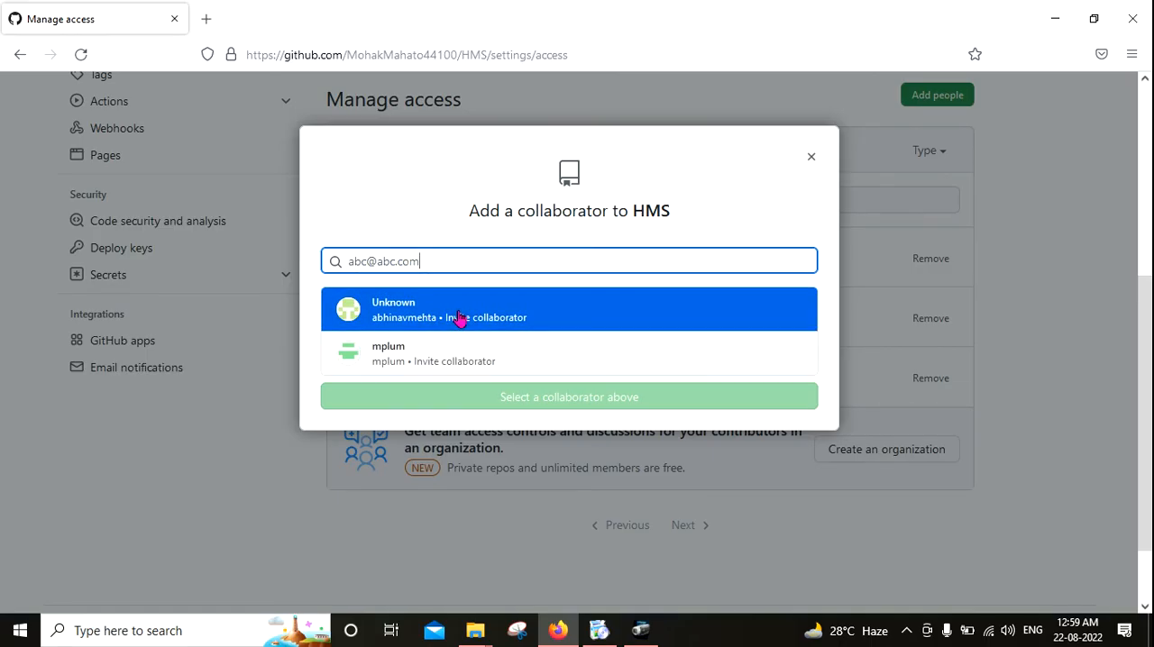
mouse_move(451, 333)
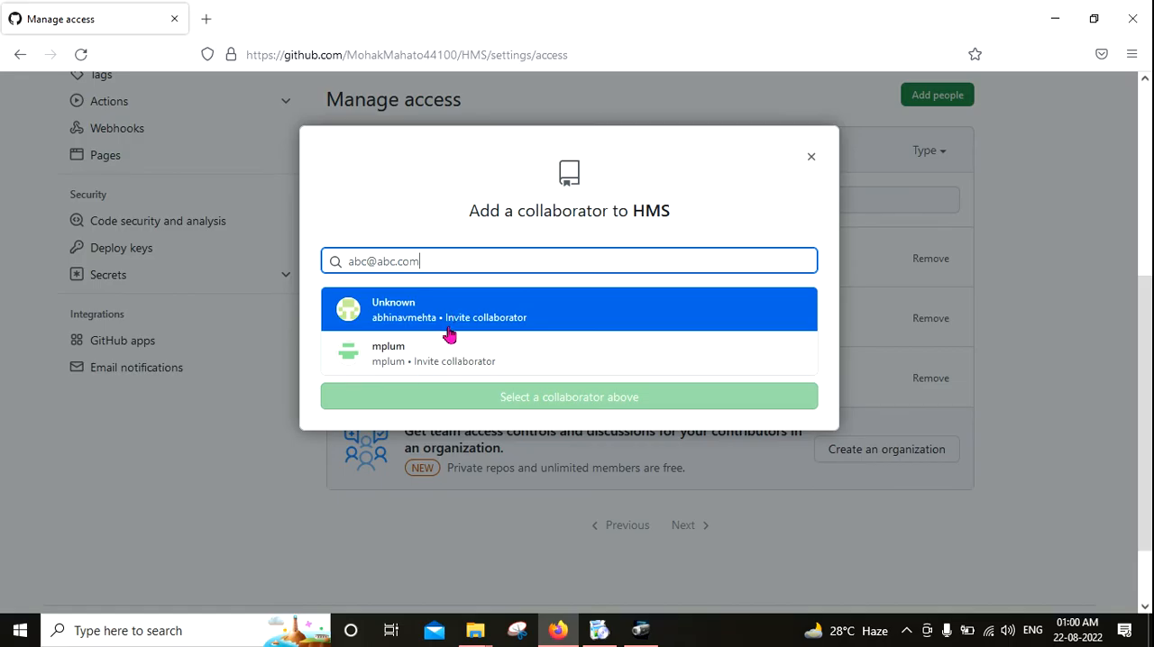
mouse_move(433, 328)
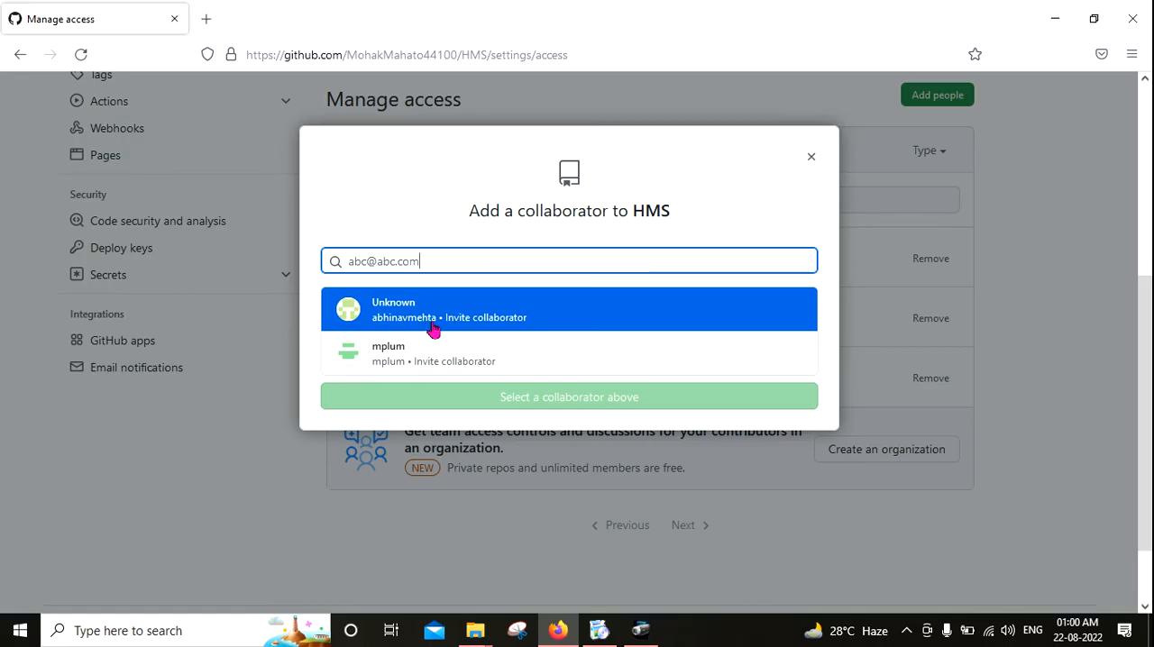
mouse_move(424, 353)
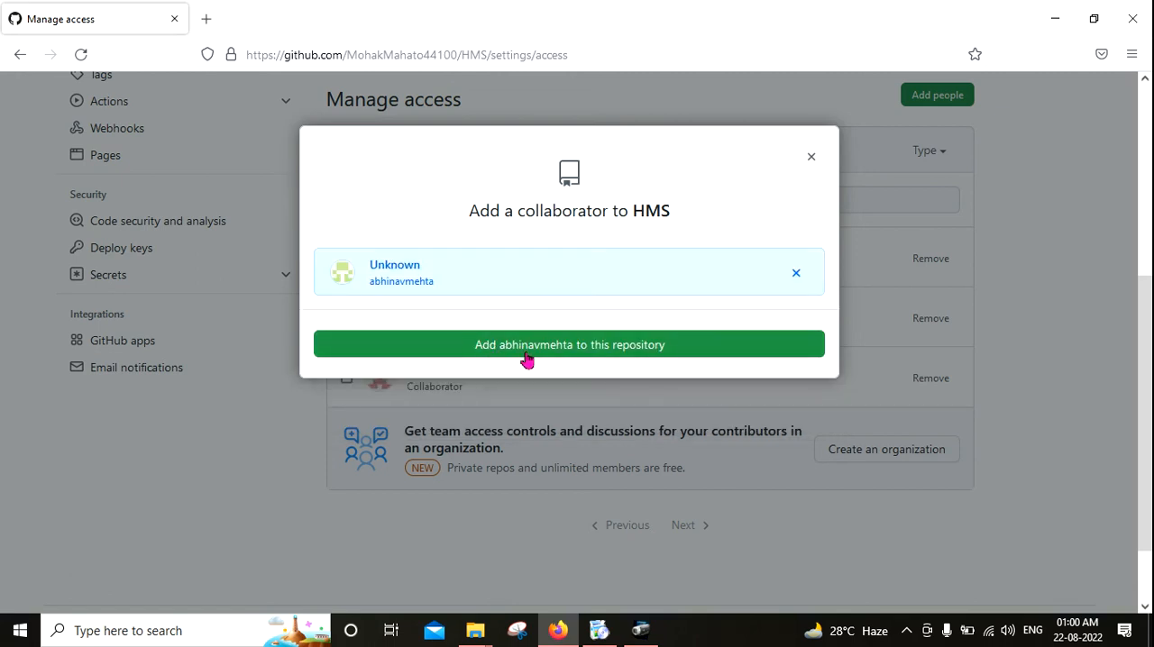
mouse_move(586, 360)
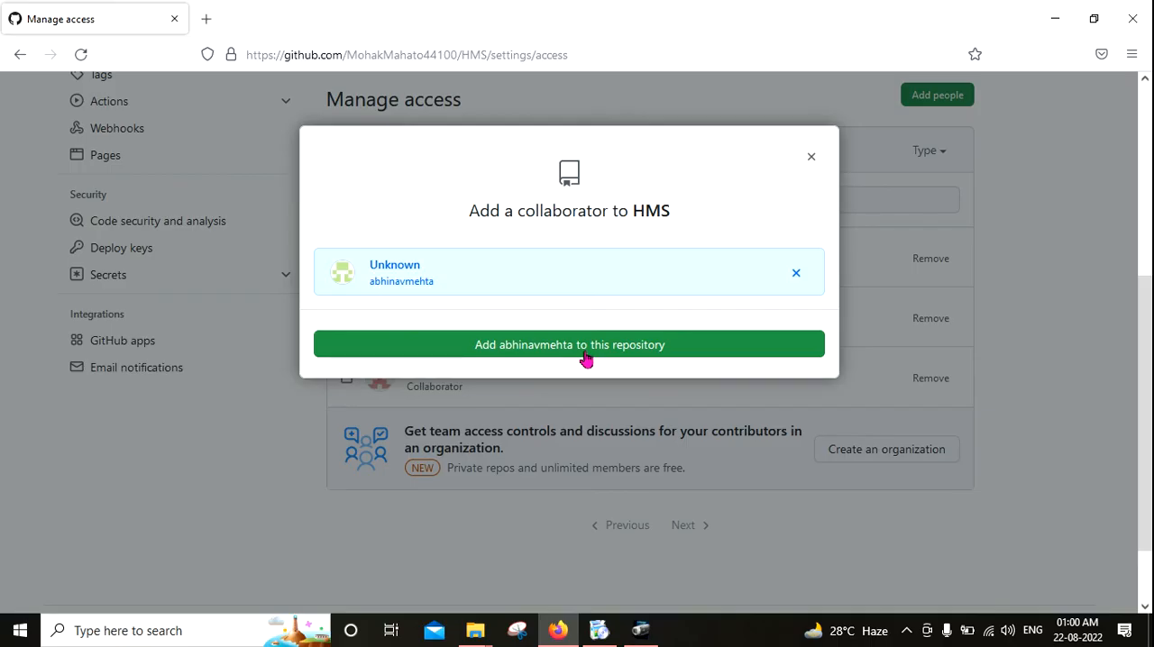
mouse_move(602, 359)
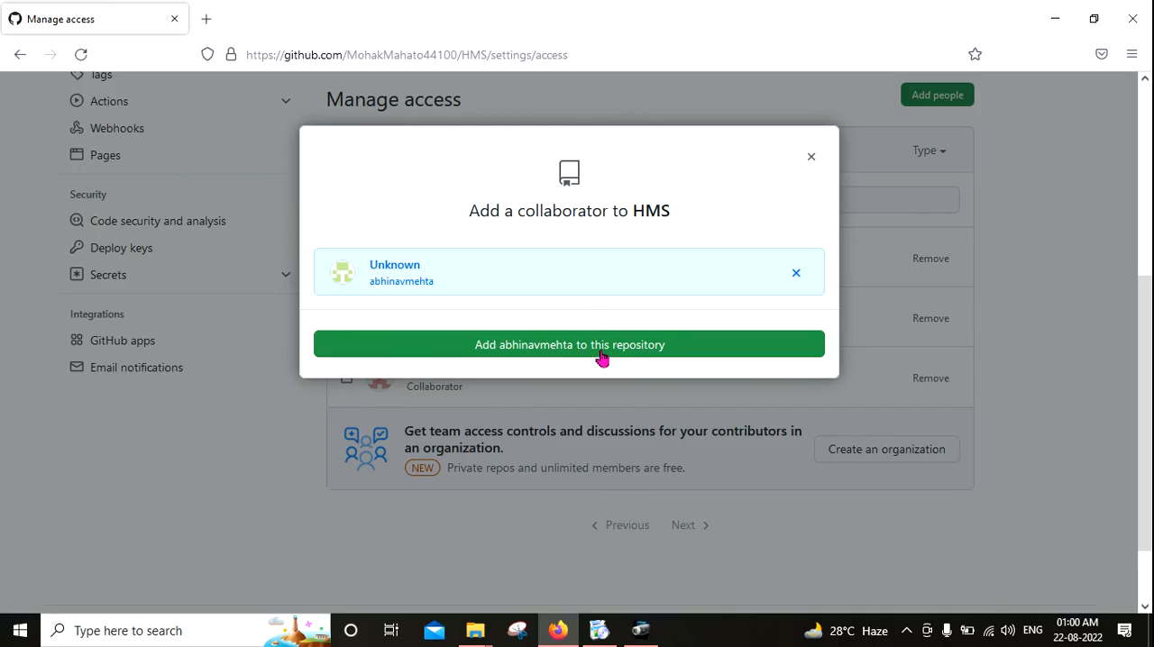
mouse_move(559, 83)
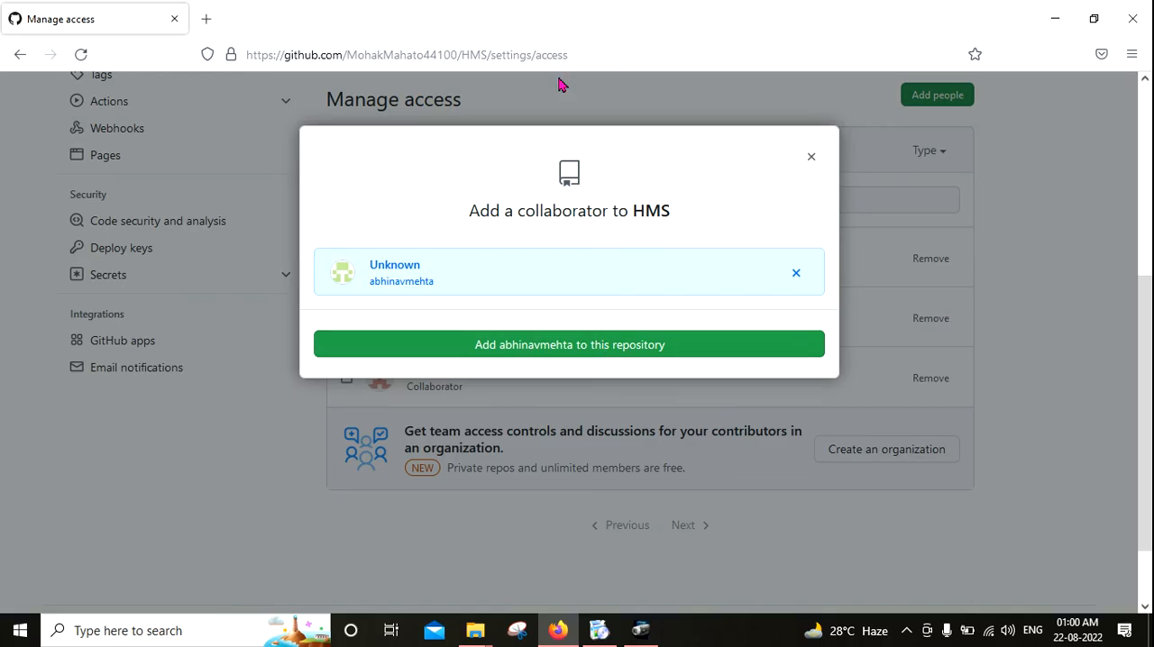
mouse_move(587, 238)
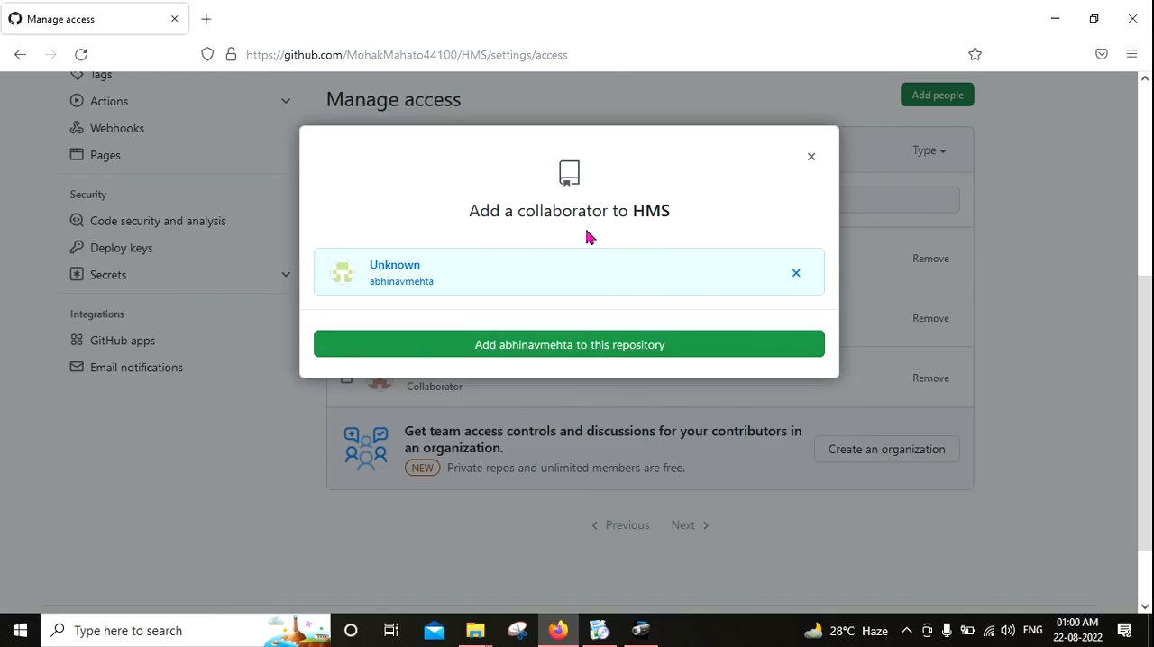
mouse_move(422, 303)
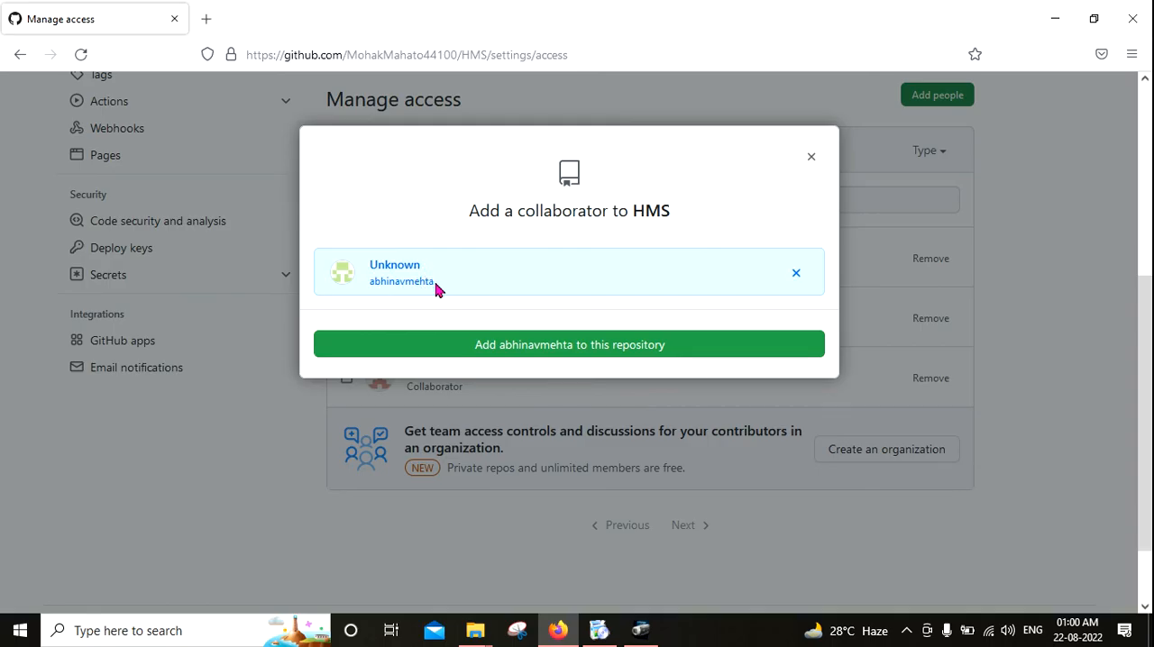
mouse_move(491, 281)
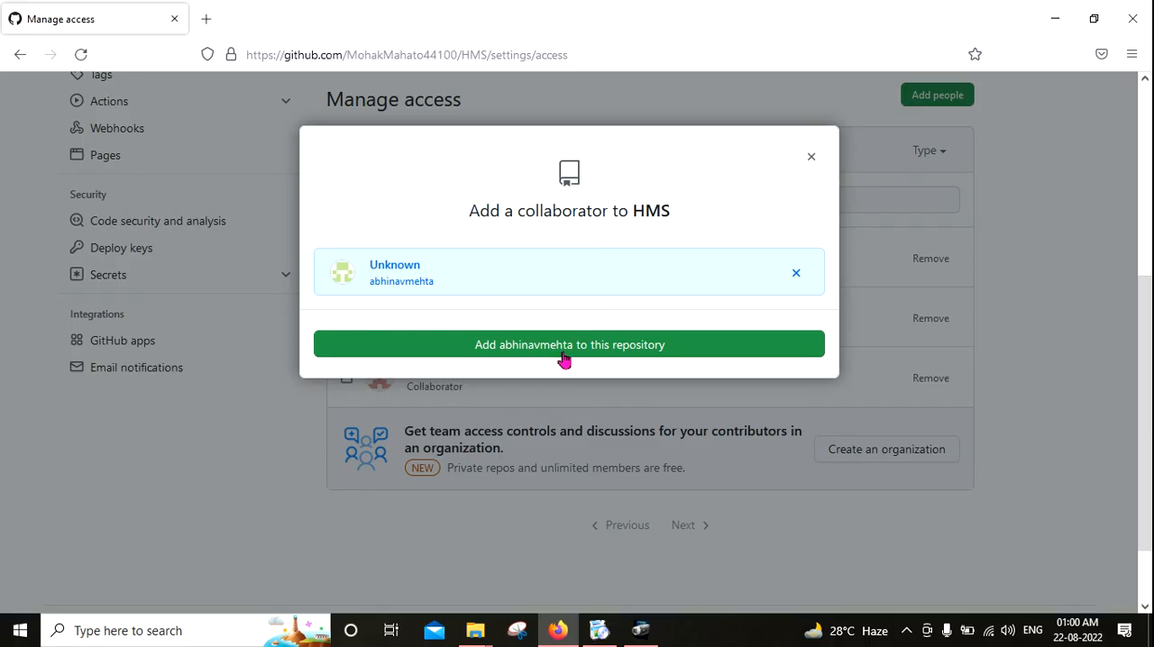
mouse_move(797, 259)
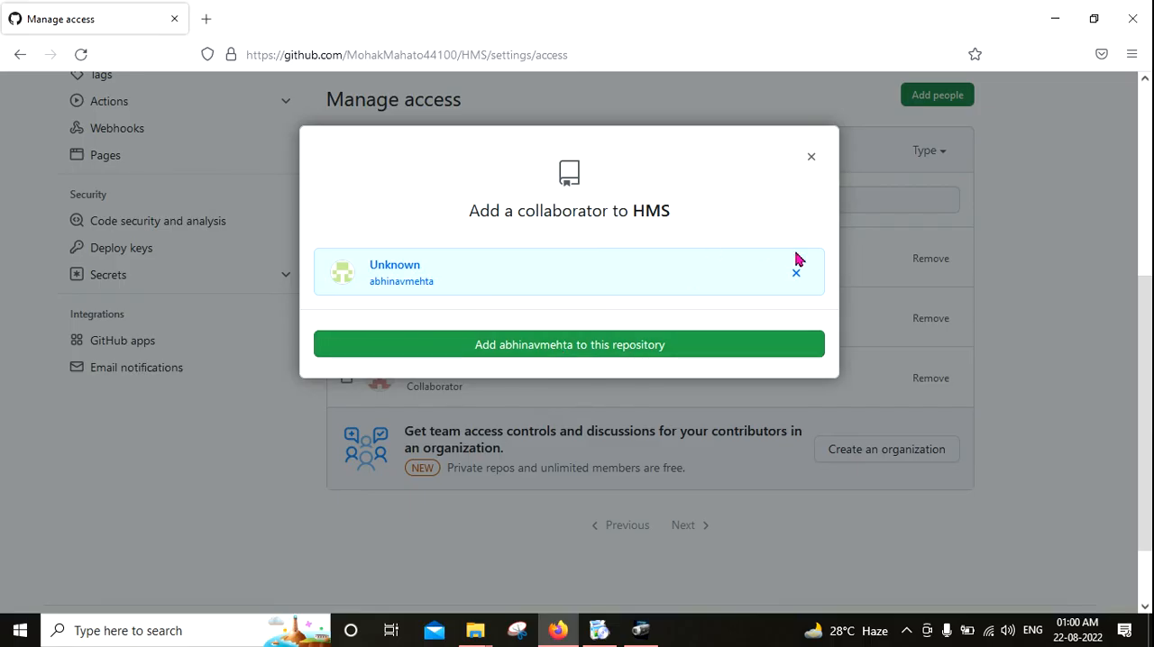
mouse_move(552, 292)
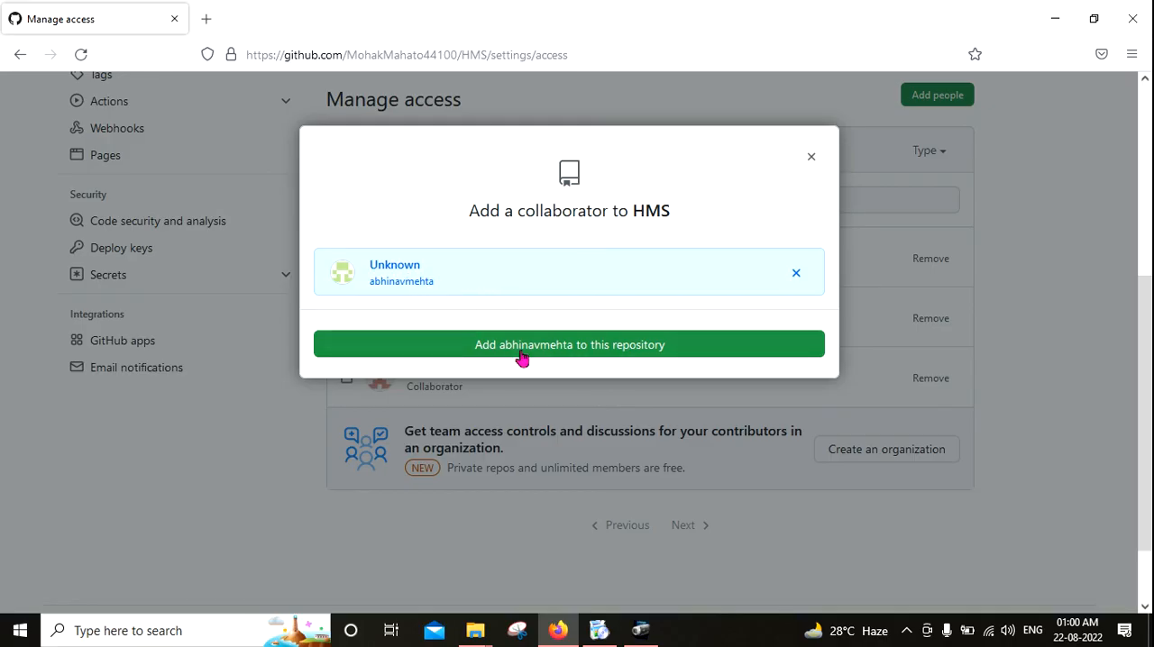
mouse_move(658, 354)
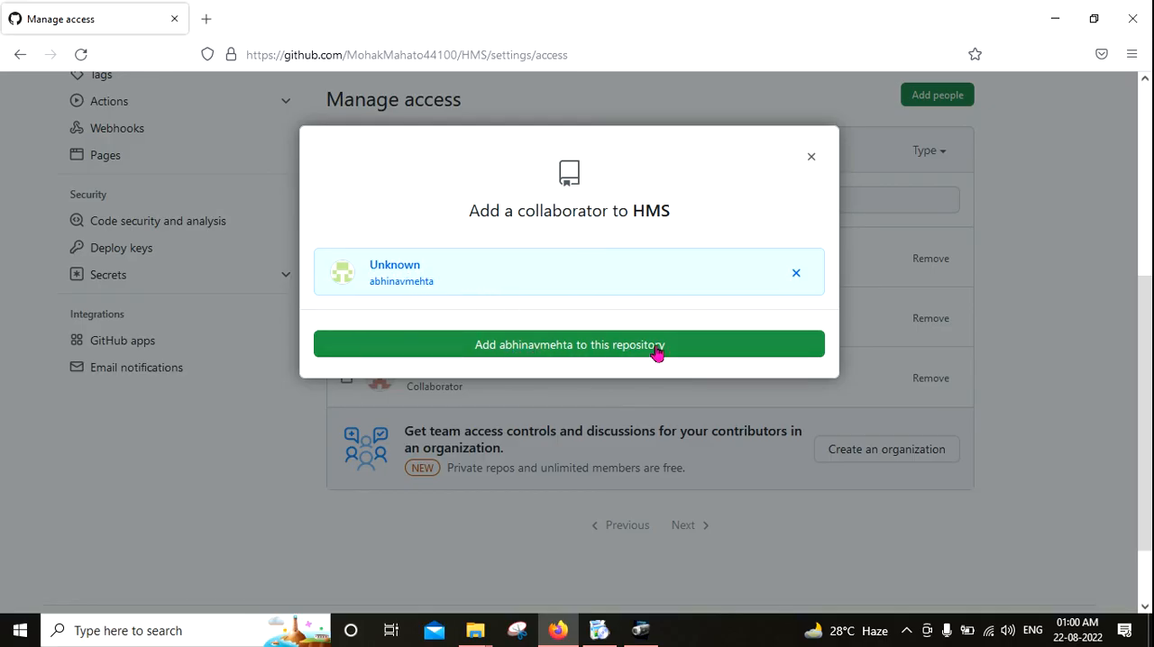
mouse_move(694, 227)
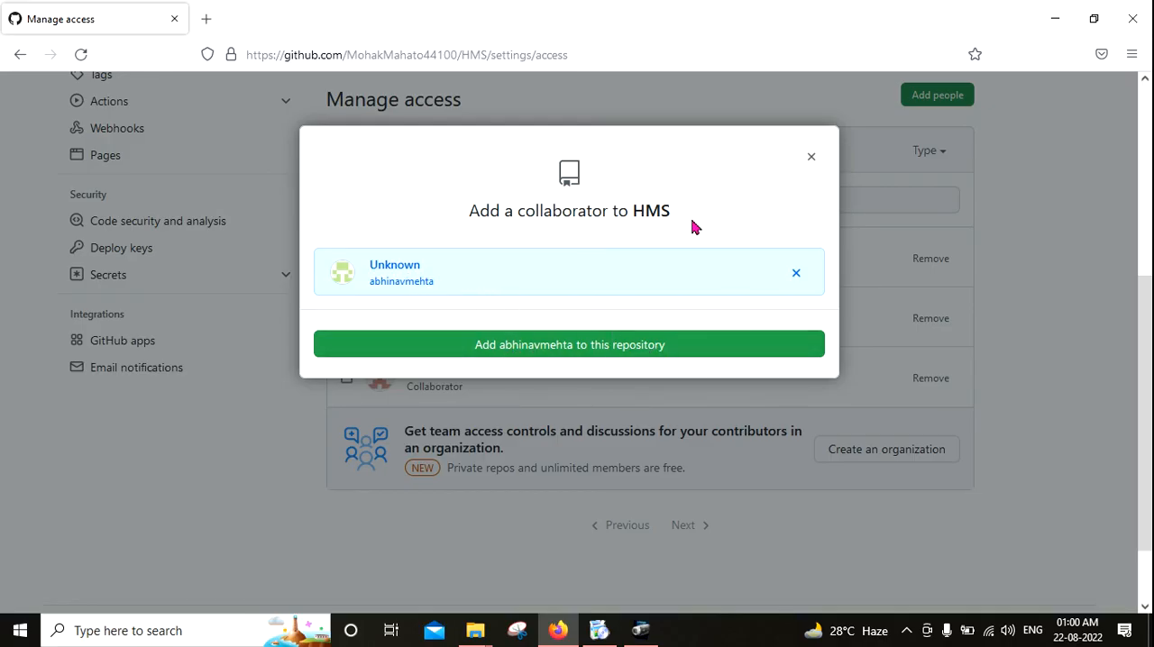
mouse_move(779, 262)
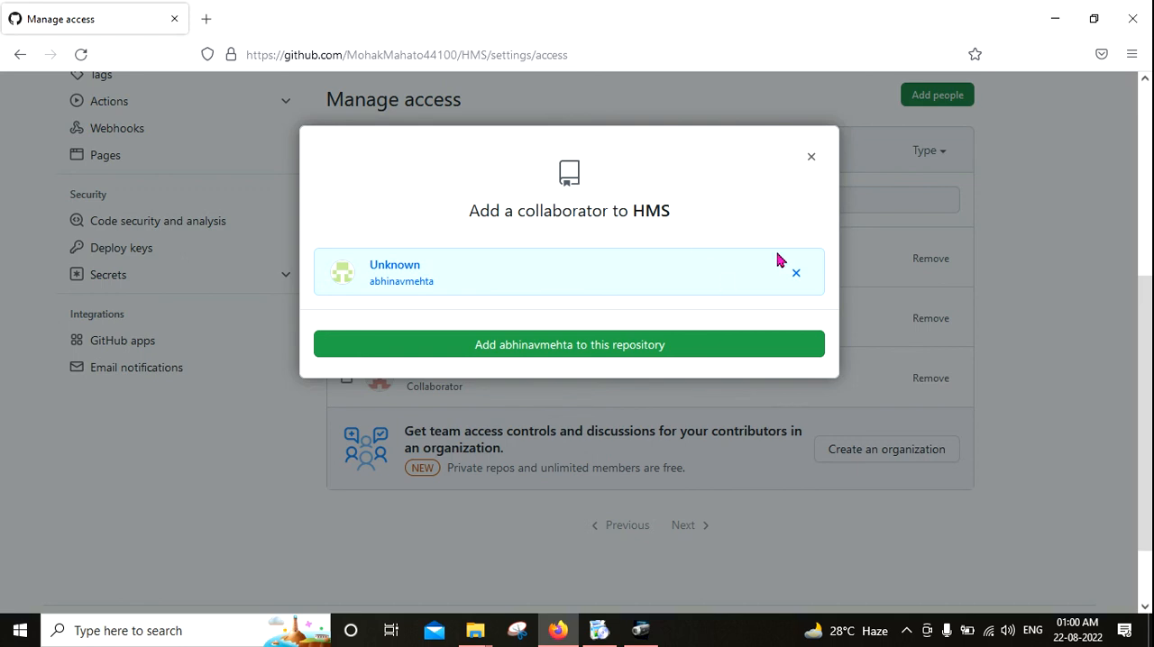